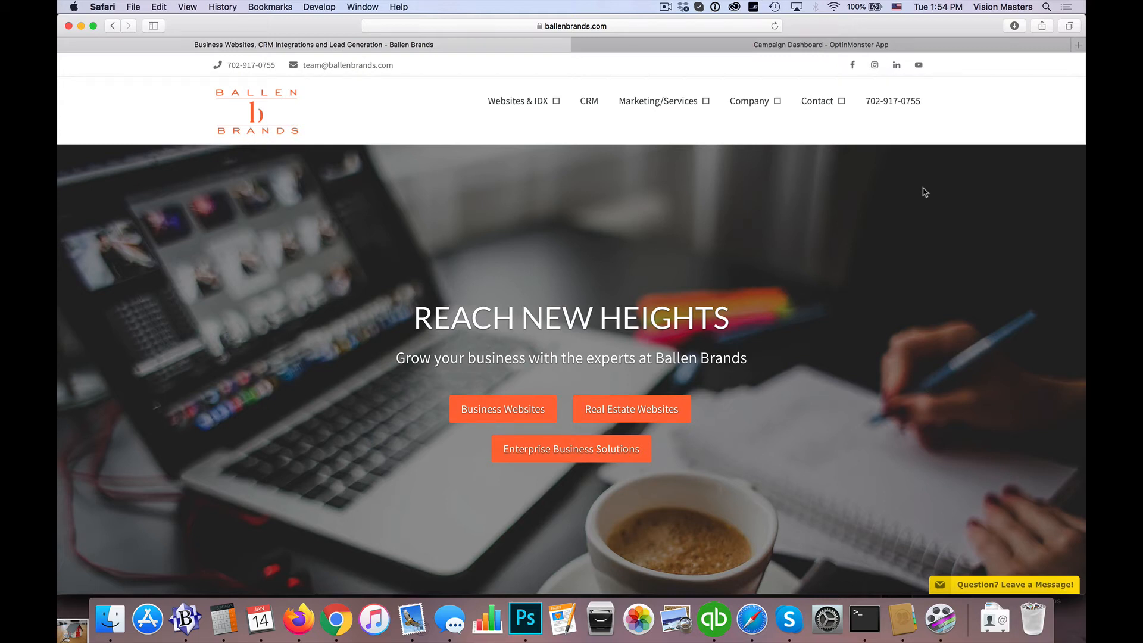
{"action": "mouse_move", "coordinate": [517, 100]}
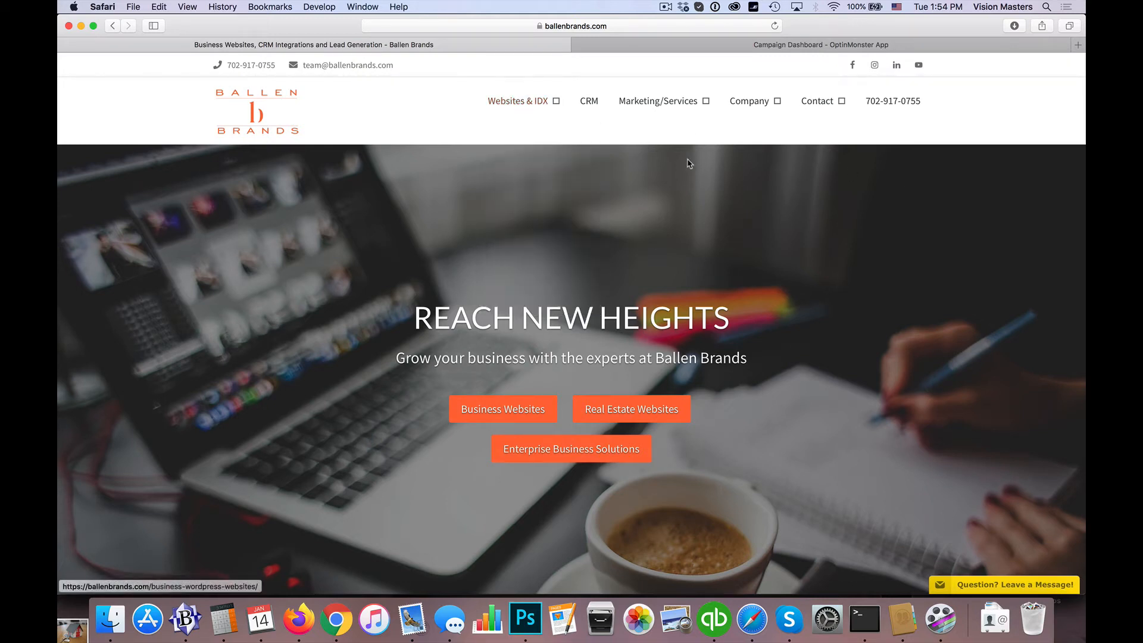
{"action": "mouse_move", "coordinate": [855, 286]}
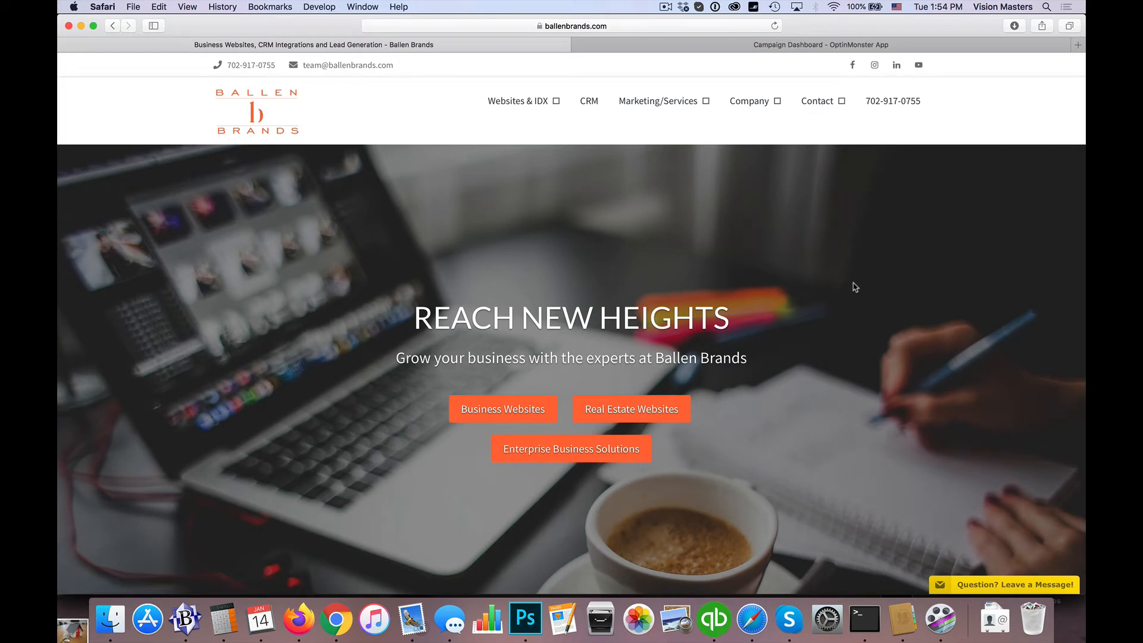
{"action": "mouse_move", "coordinate": [504, 153]}
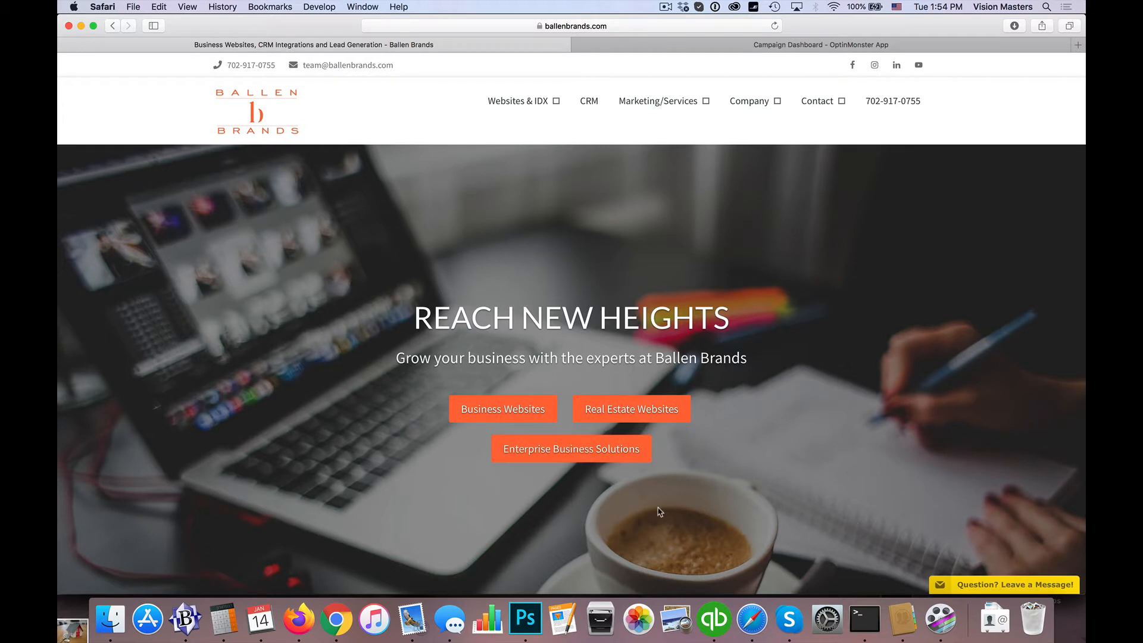
{"action": "mouse_move", "coordinate": [854, 363]}
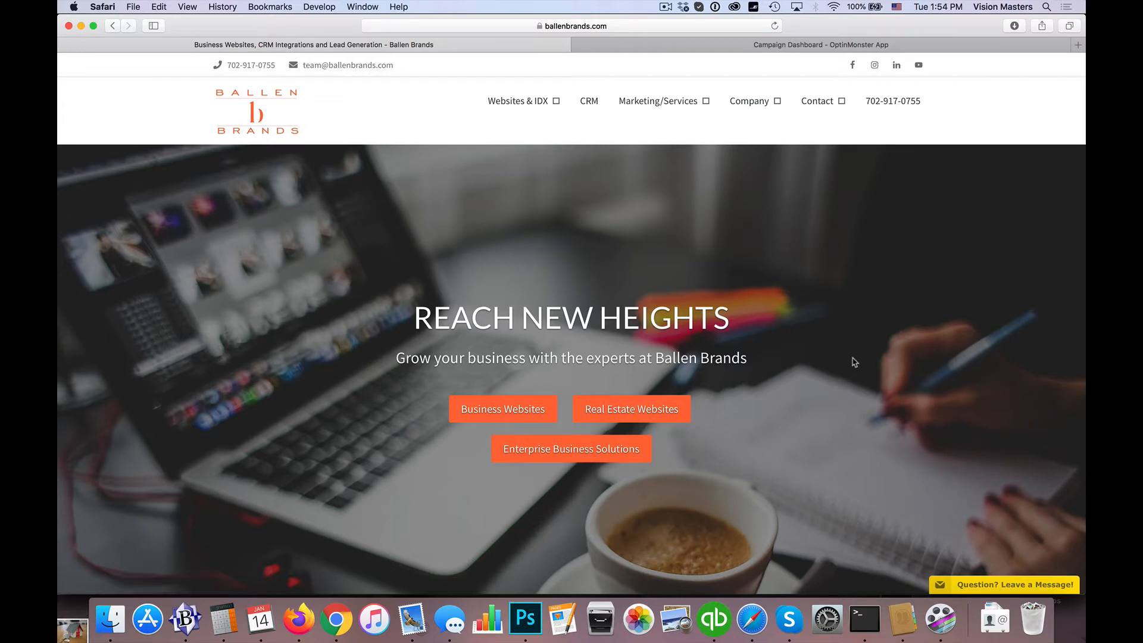
{"action": "mouse_move", "coordinate": [776, 236]}
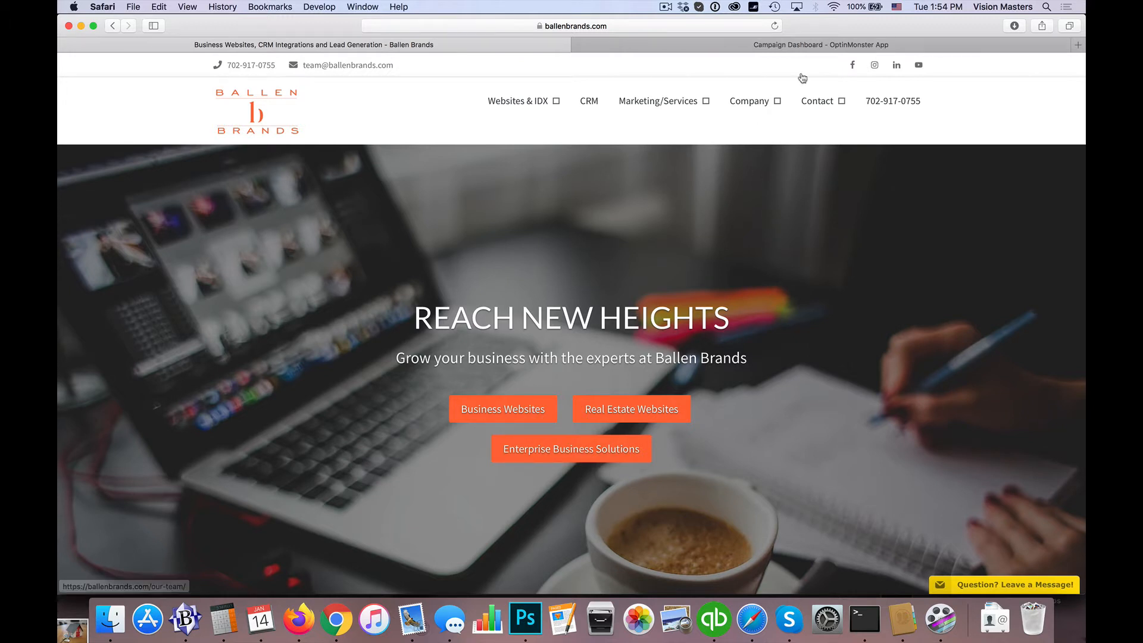
Start a new Popup campaign in OptinMonster and browse the template gallery.
{"action": "left_click", "coordinate": [821, 44]}
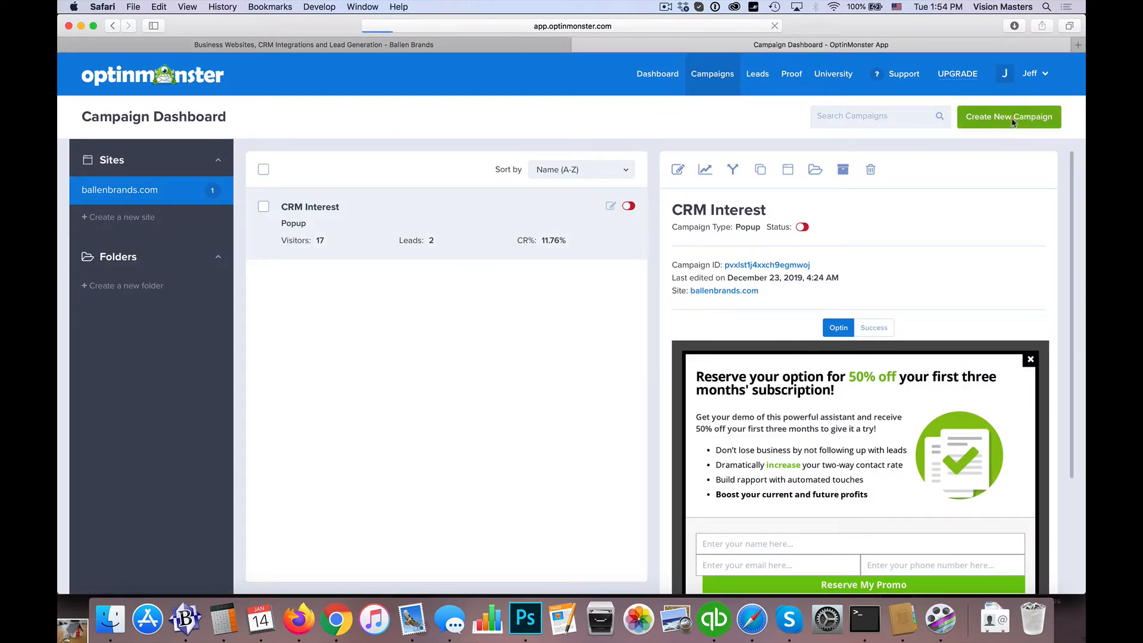
{"action": "left_click", "coordinate": [1007, 117]}
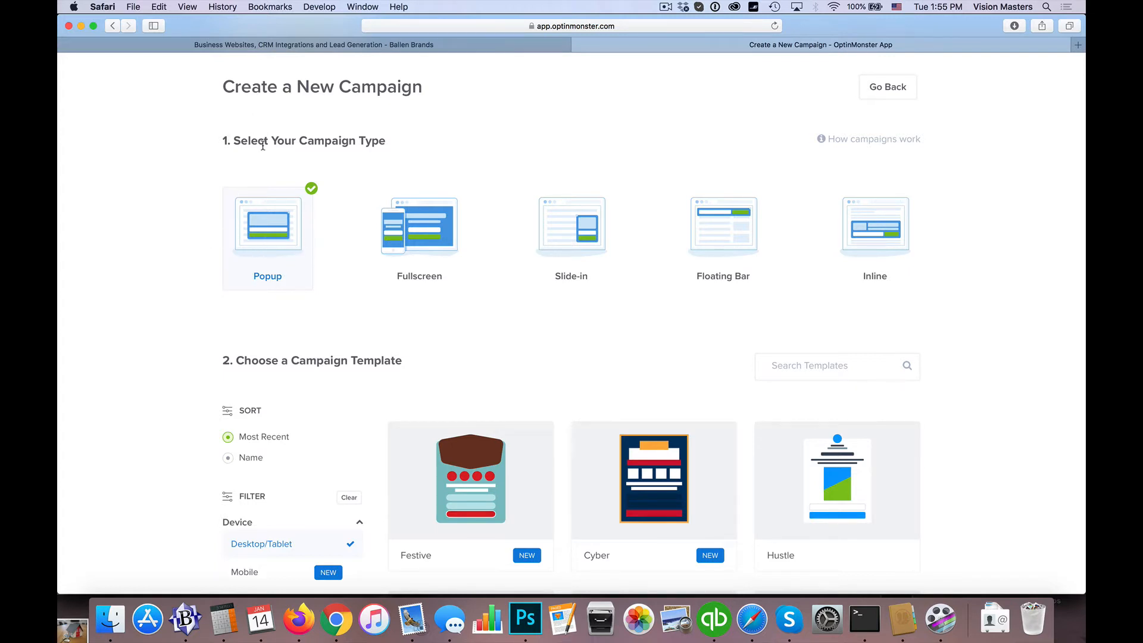
{"action": "scroll", "scroll_direction": "down", "scroll_amount": 3}
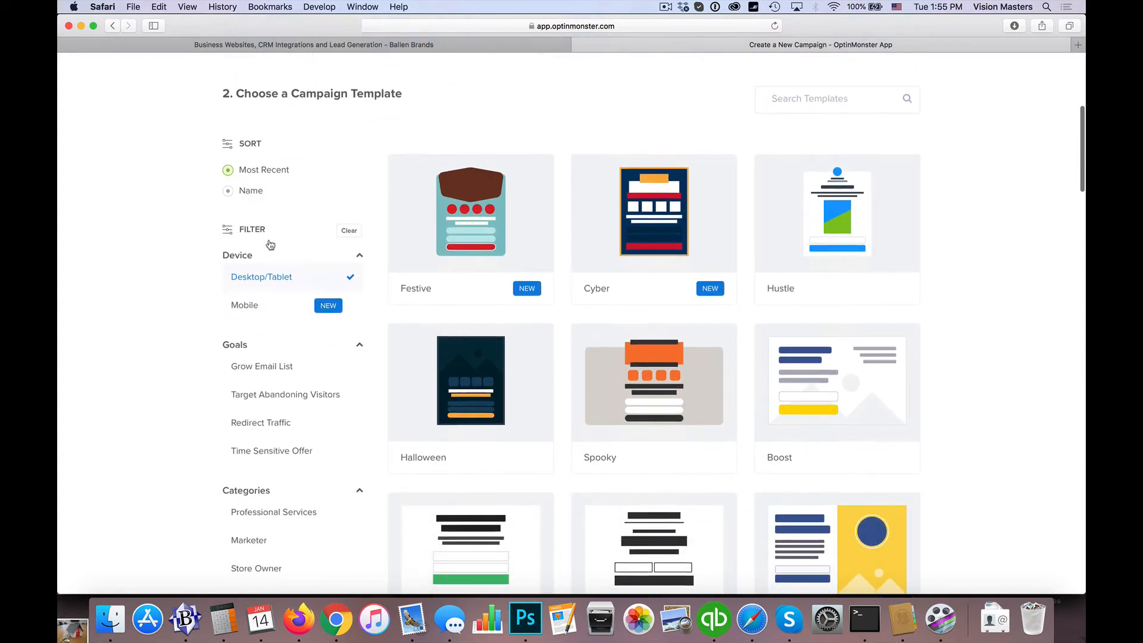
{"action": "mouse_move", "coordinate": [653, 211]}
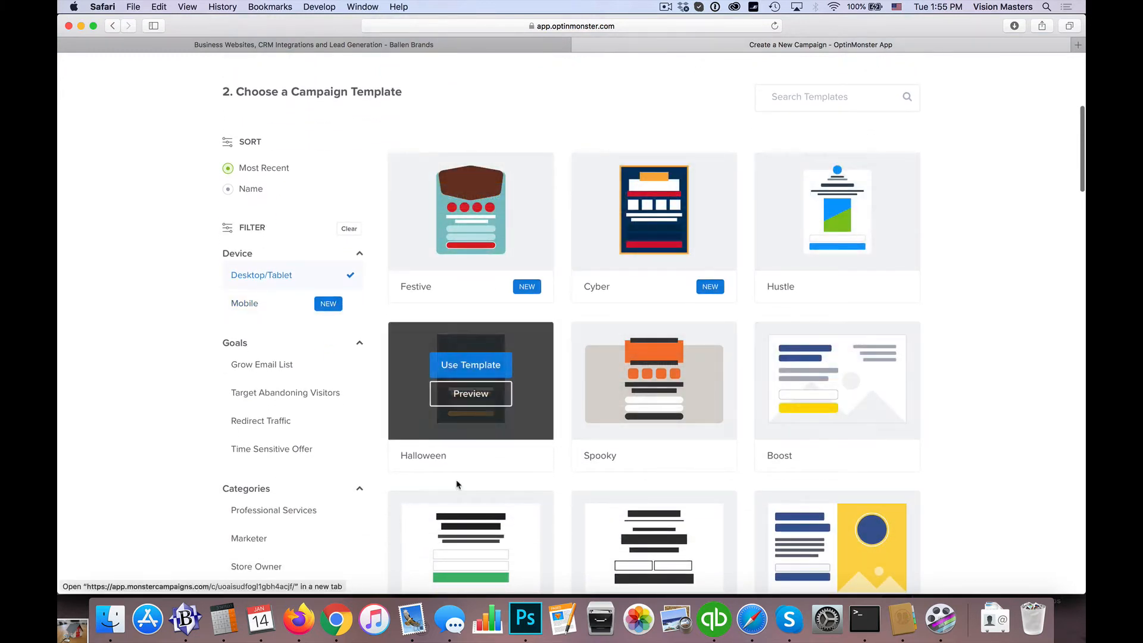
{"action": "scroll", "scroll_direction": "down", "scroll_amount": 3}
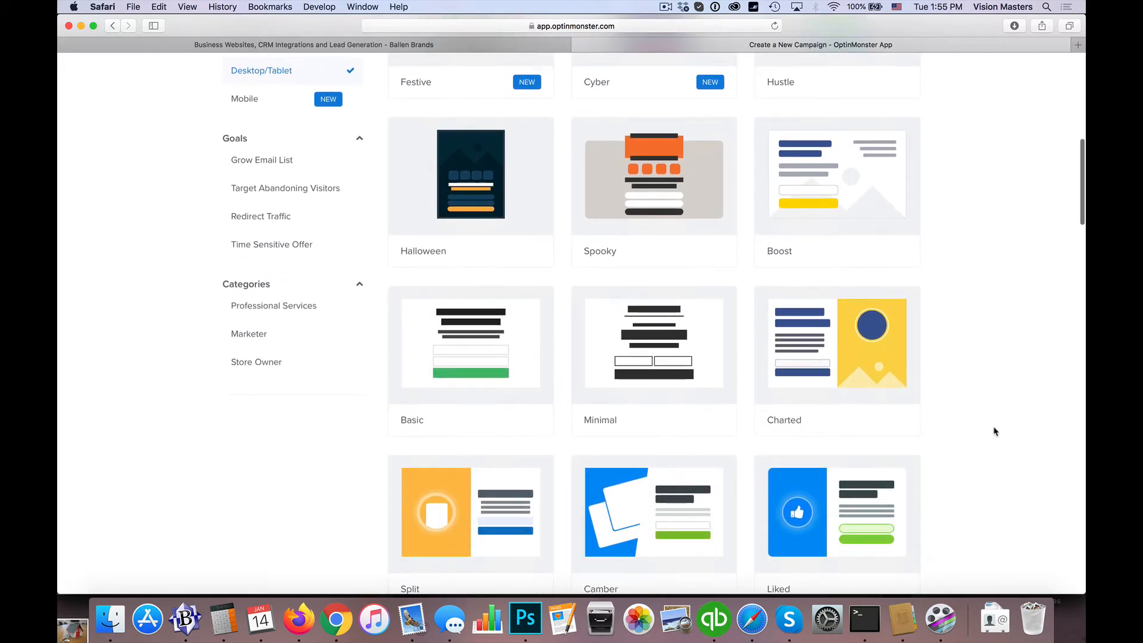
{"action": "mouse_move", "coordinate": [835, 345]}
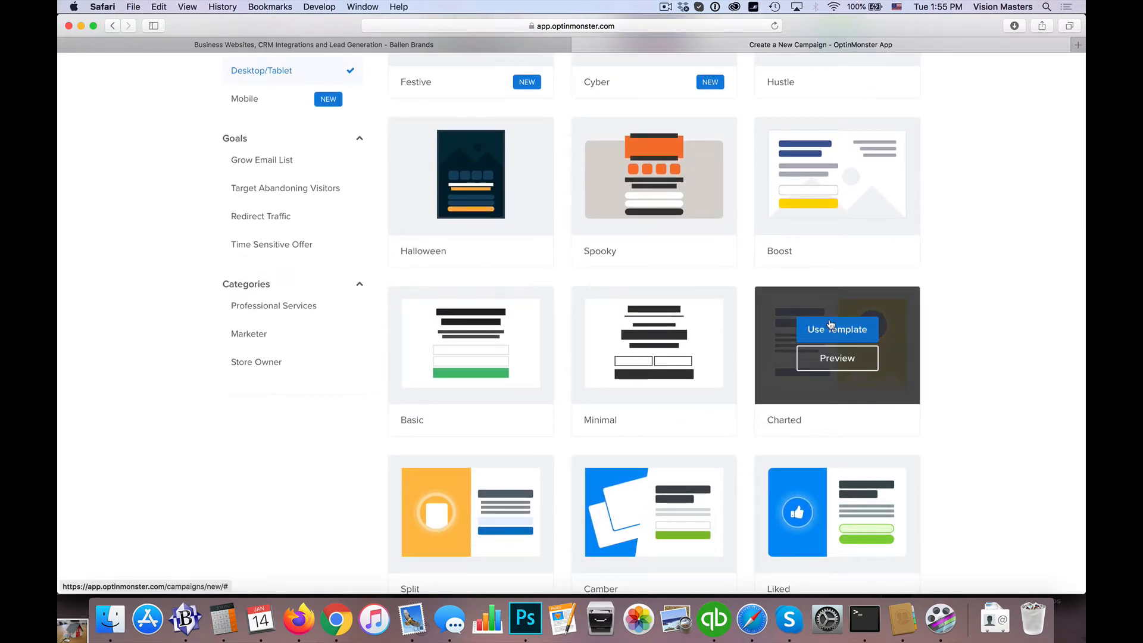
Build 'Test Campaign' for BallenBrands.com from the Charted template.
{"action": "left_click", "coordinate": [837, 328]}
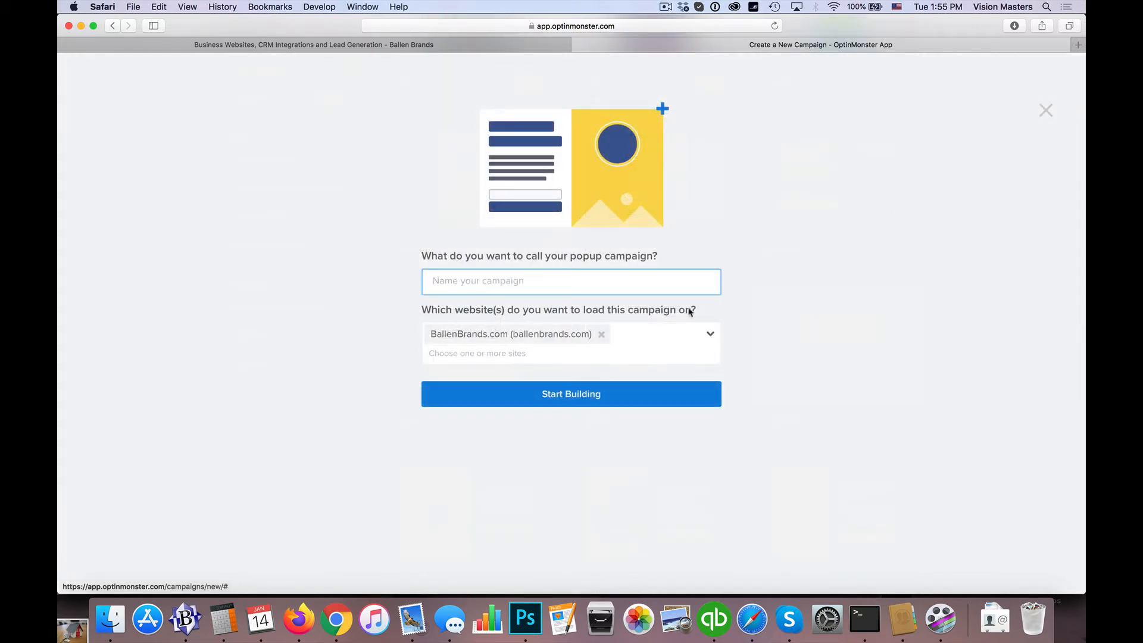
{"action": "type", "text": "Test C"}
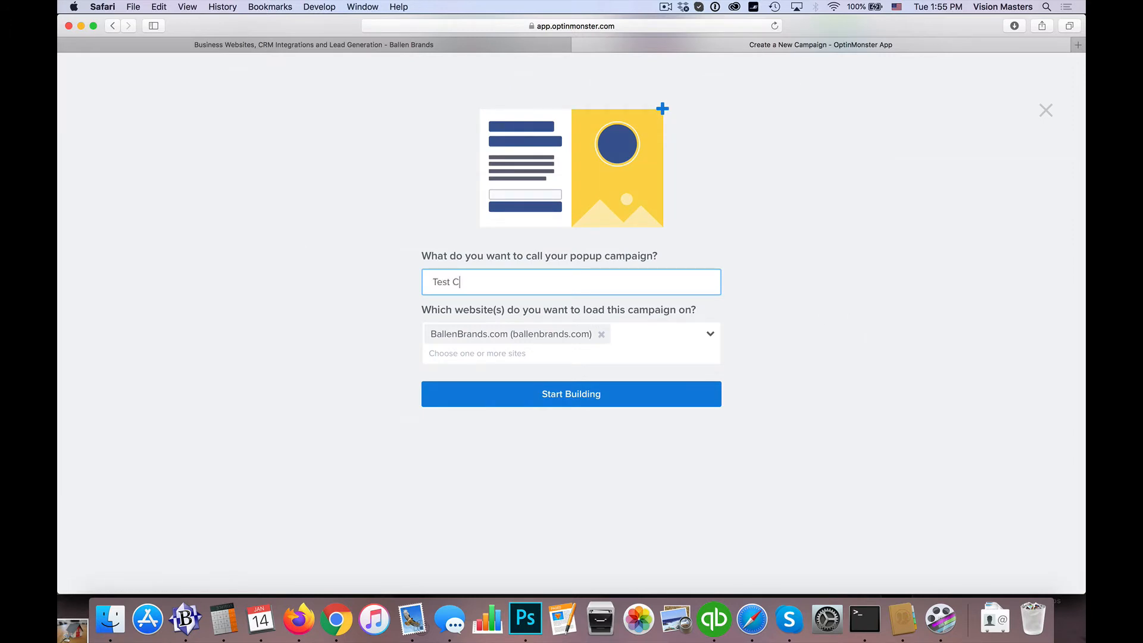
{"action": "type", "text": "ampaign"}
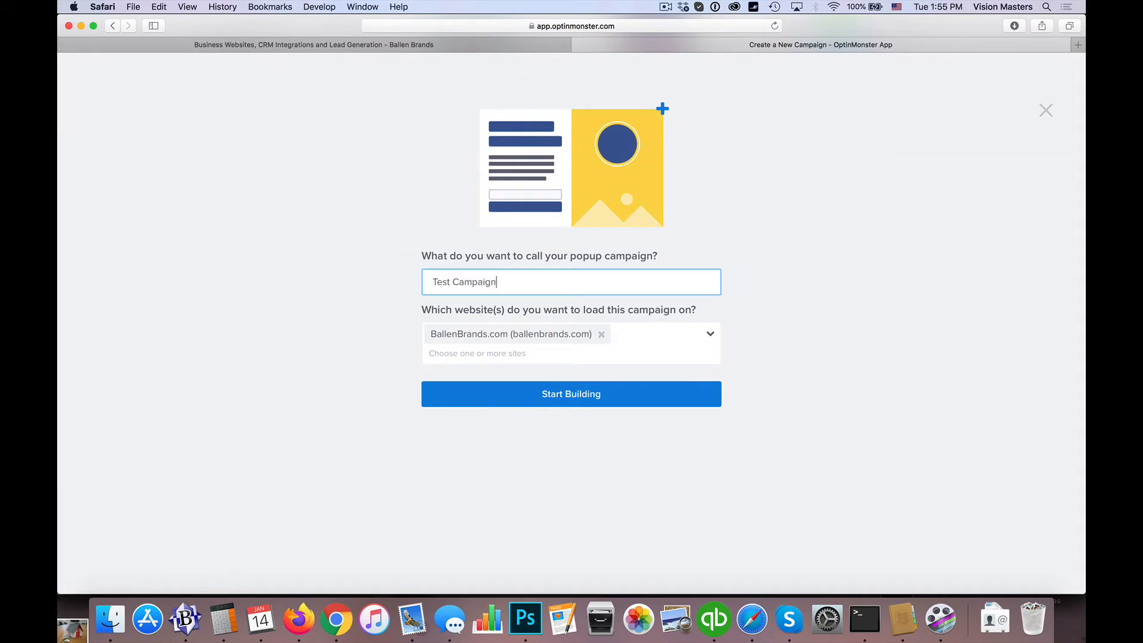
{"action": "left_click", "coordinate": [570, 393]}
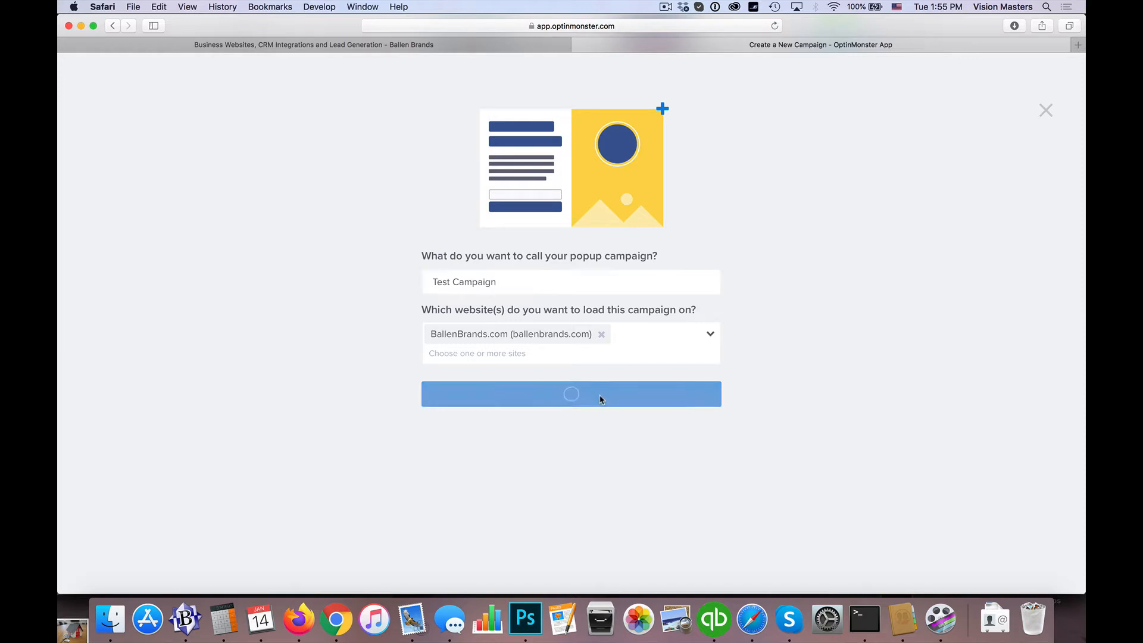
Replace the popup headline with 'Download the best ideas for business!'.
{"action": "left_click", "coordinate": [571, 393]}
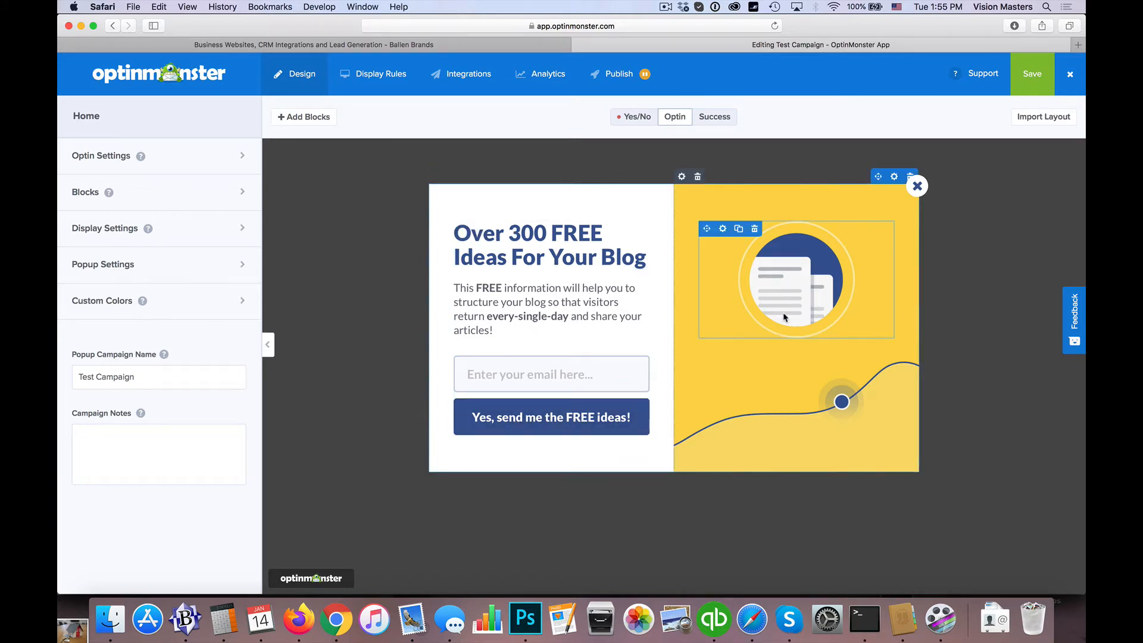
{"action": "mouse_move", "coordinate": [509, 229]}
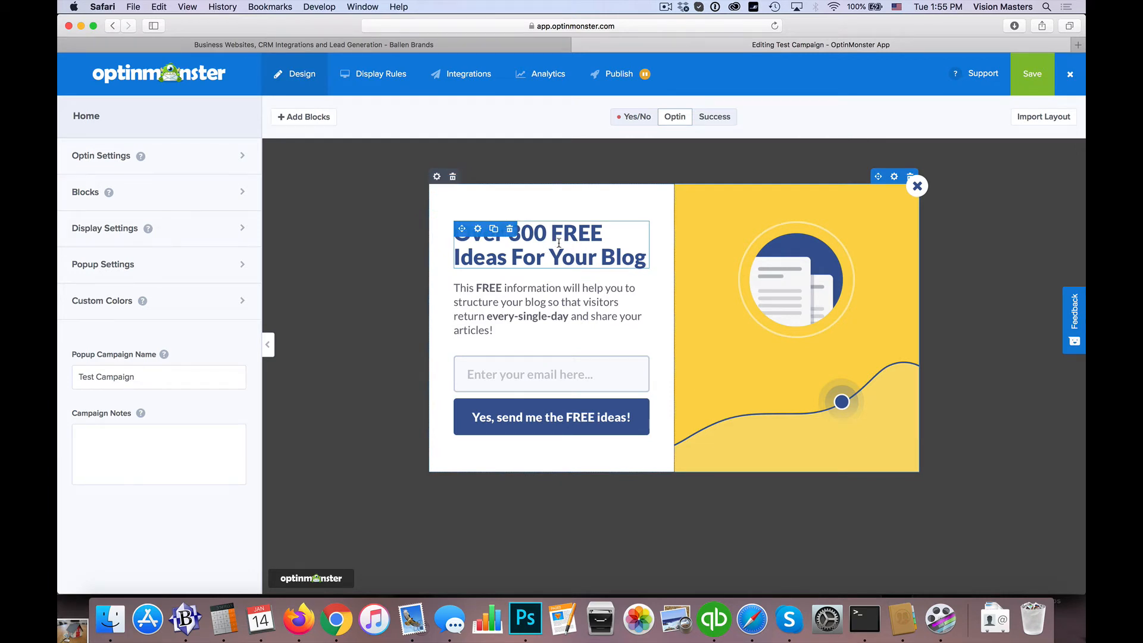
{"action": "left_click", "coordinate": [550, 244]}
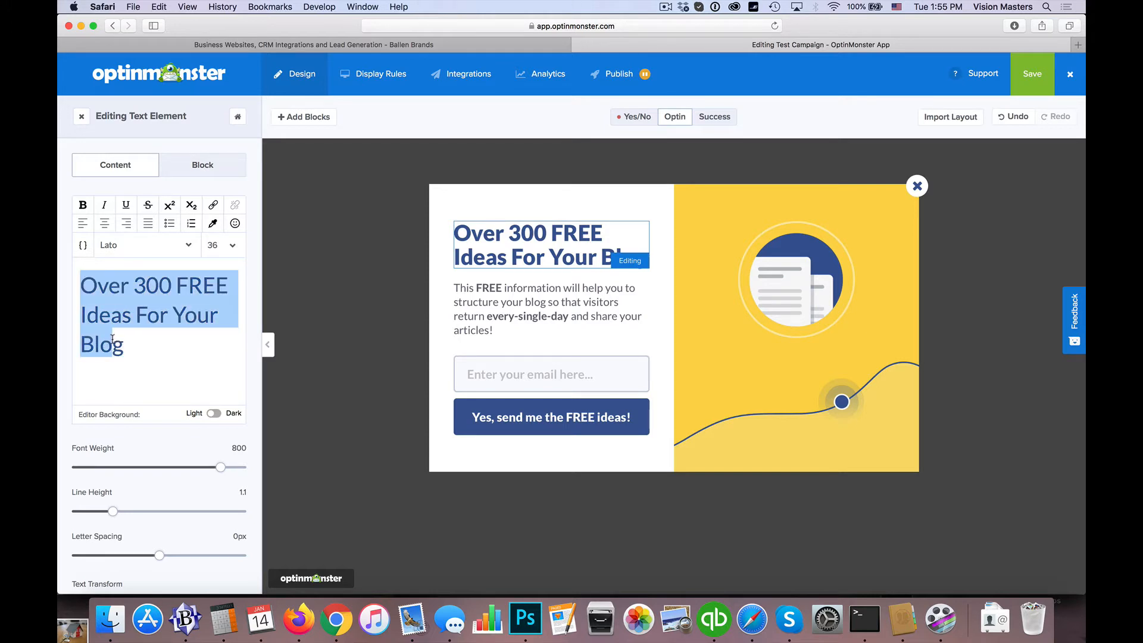
{"action": "type", "text": "Download theg"}
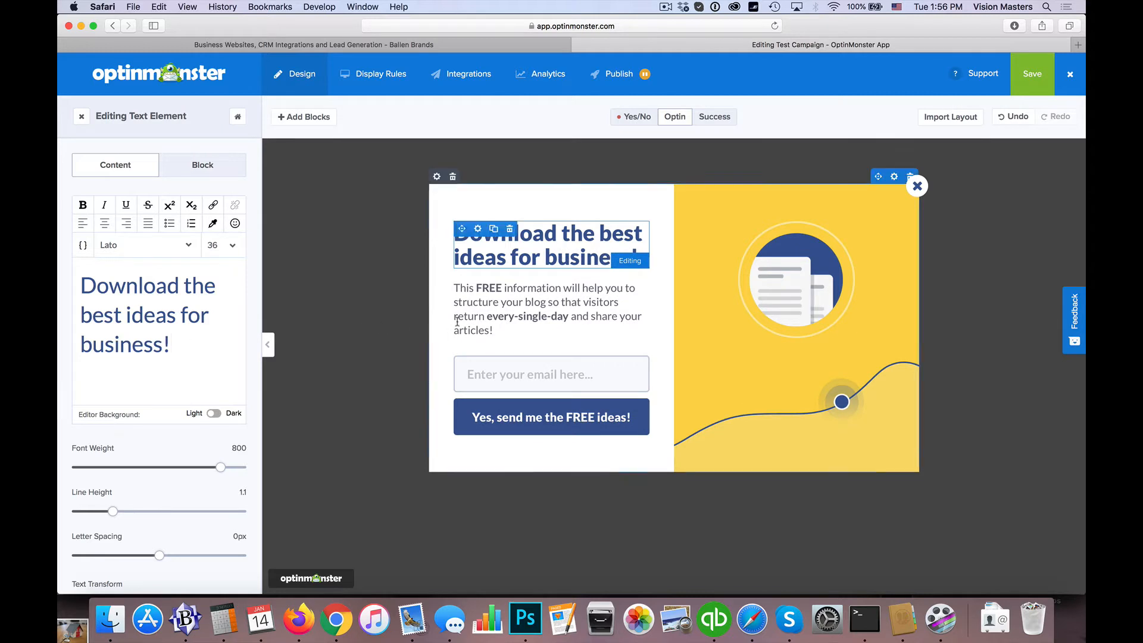
Review the form's Name, Email, Phone and Privacy Text field settings.
{"action": "left_click", "coordinate": [543, 309]}
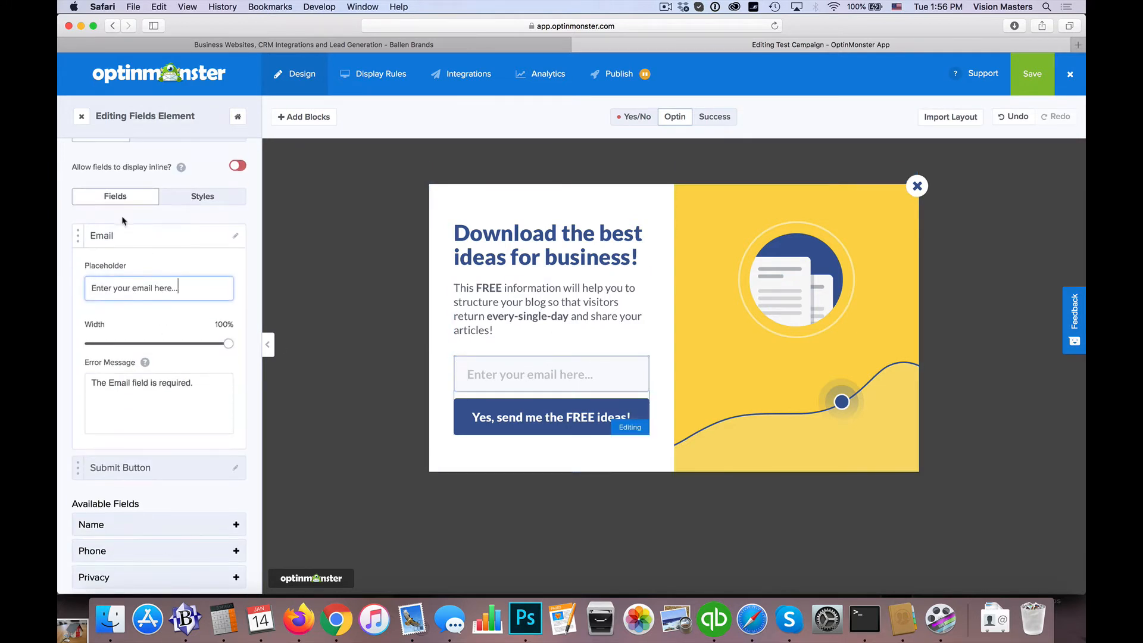
{"action": "scroll", "scroll_direction": "down", "scroll_amount": 3}
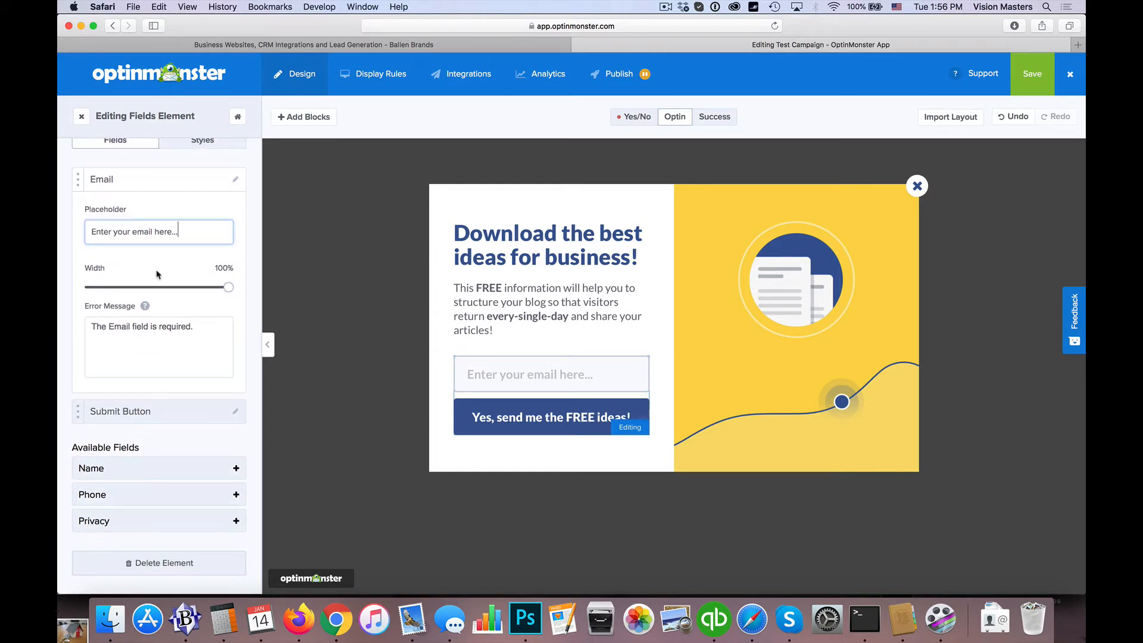
{"action": "mouse_move", "coordinate": [143, 394]}
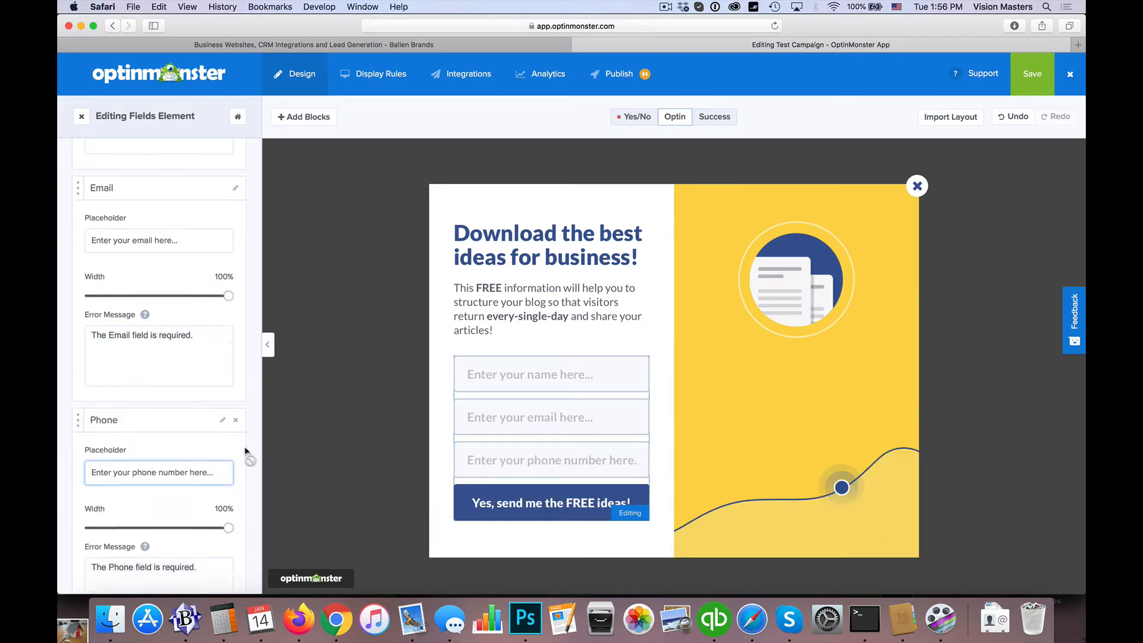
{"action": "scroll", "scroll_direction": "down", "scroll_amount": 3}
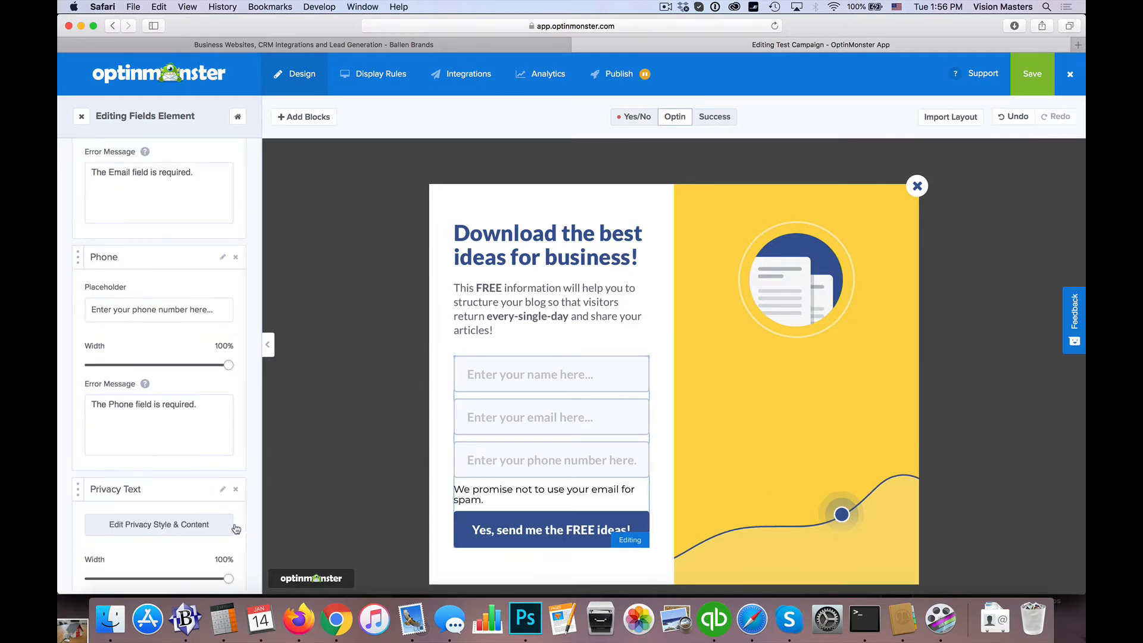
{"action": "mouse_move", "coordinate": [243, 451]}
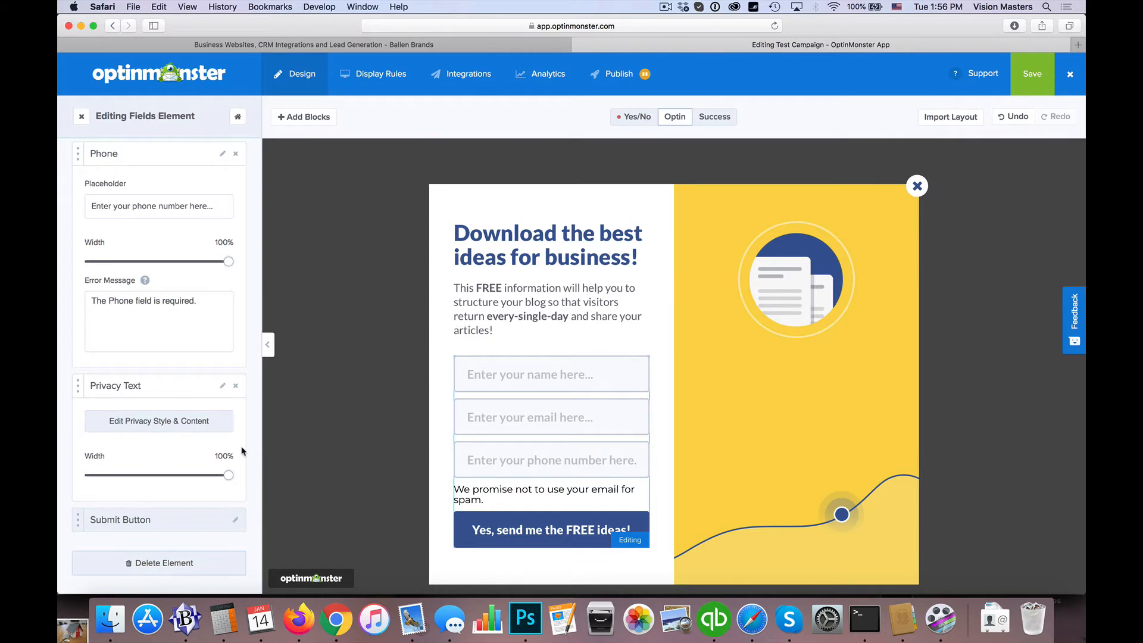
{"action": "scroll", "scroll_direction": "down", "scroll_amount": 3}
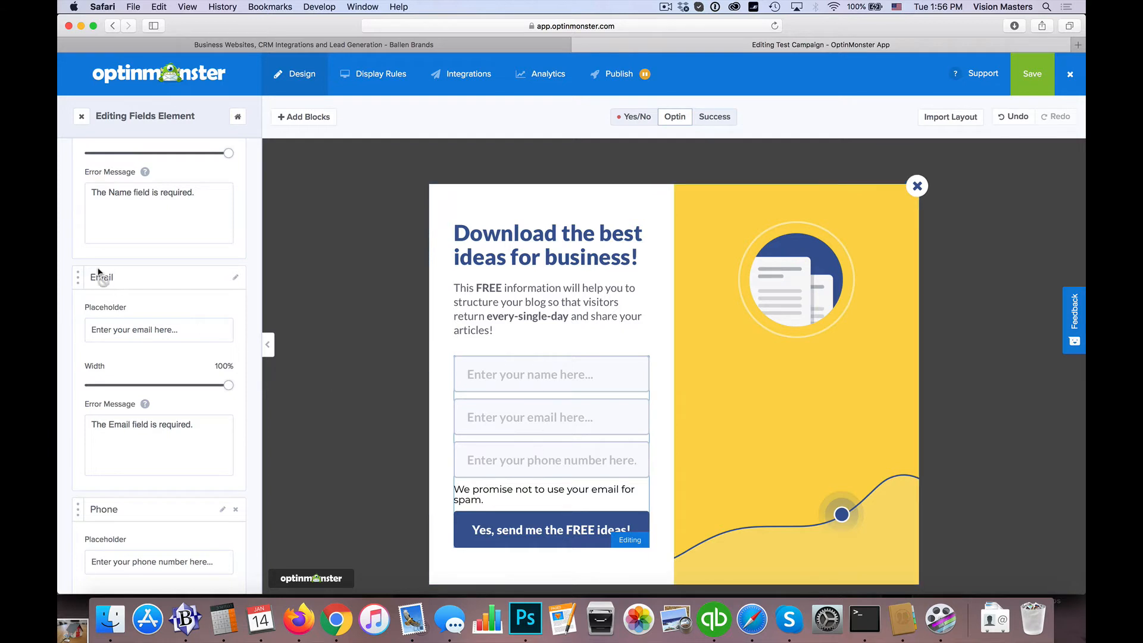
{"action": "left_click", "coordinate": [530, 374]}
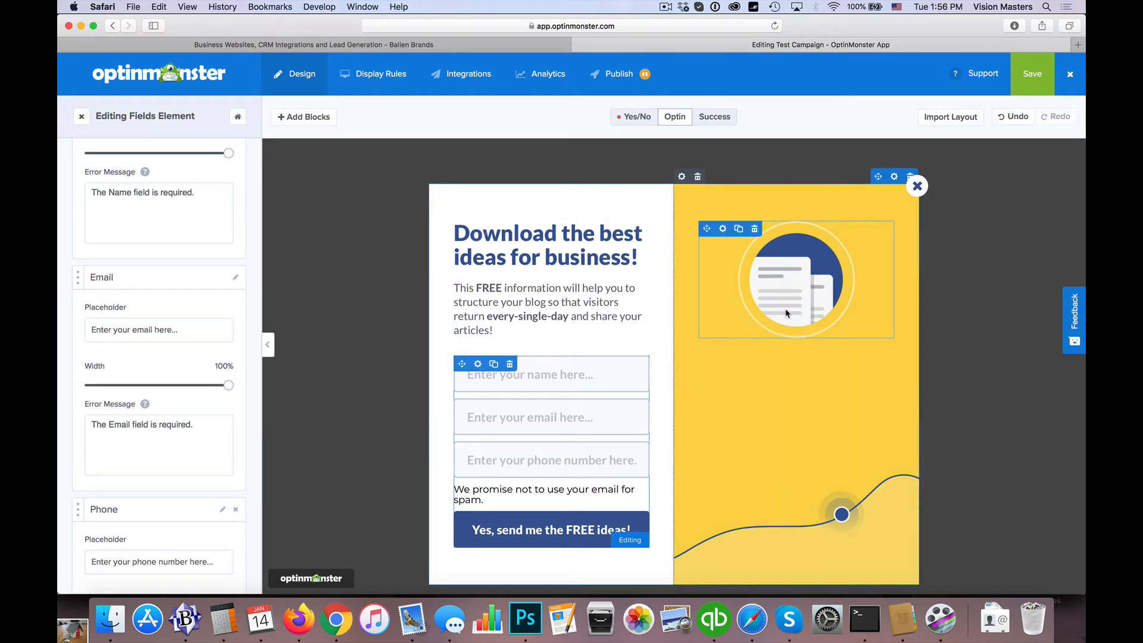
Open the document illustration's Image settings showing 60% width and full opacity.
{"action": "left_click", "coordinate": [796, 279]}
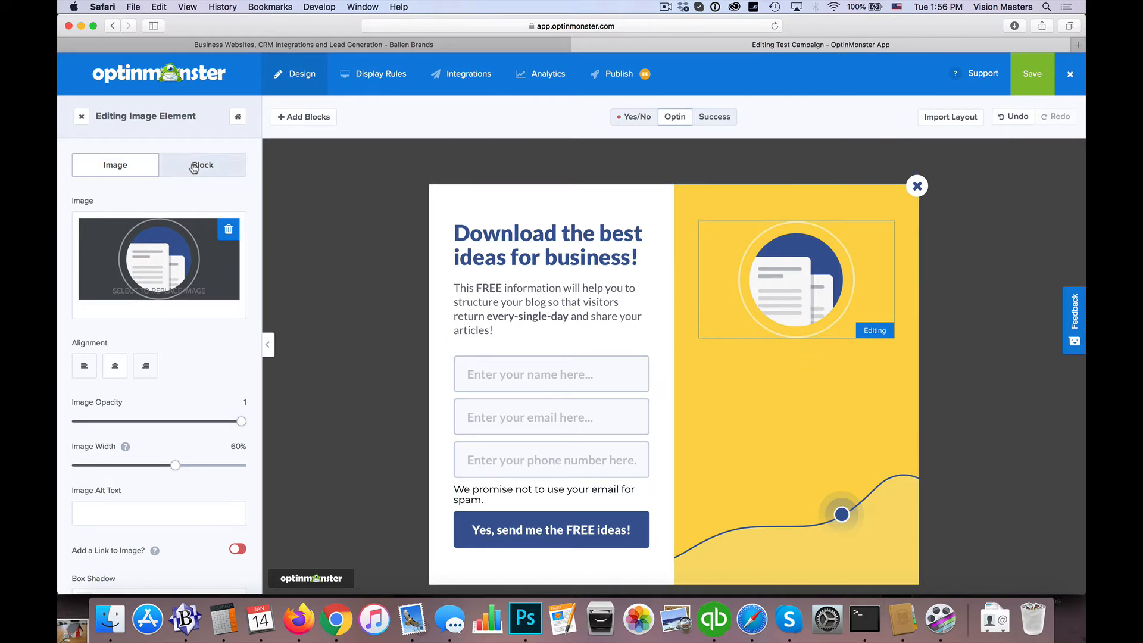
{"action": "scroll", "scroll_direction": "down", "scroll_amount": 3}
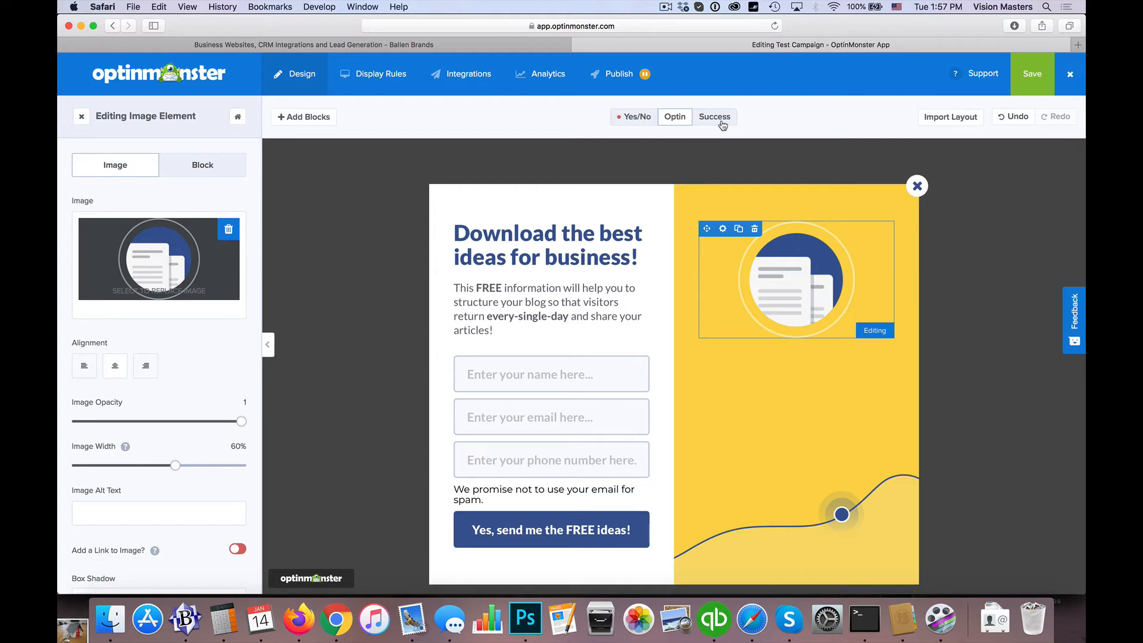
Change the success view message to 'Download your FREE information link here.'.
{"action": "left_click", "coordinate": [714, 116]}
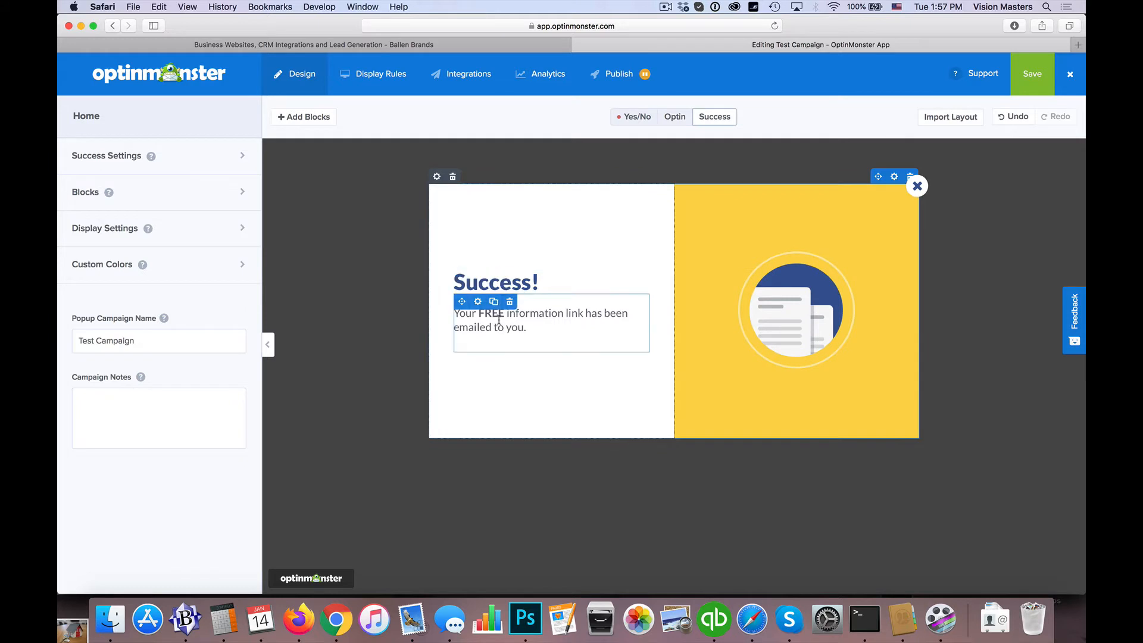
{"action": "left_click", "coordinate": [541, 321]}
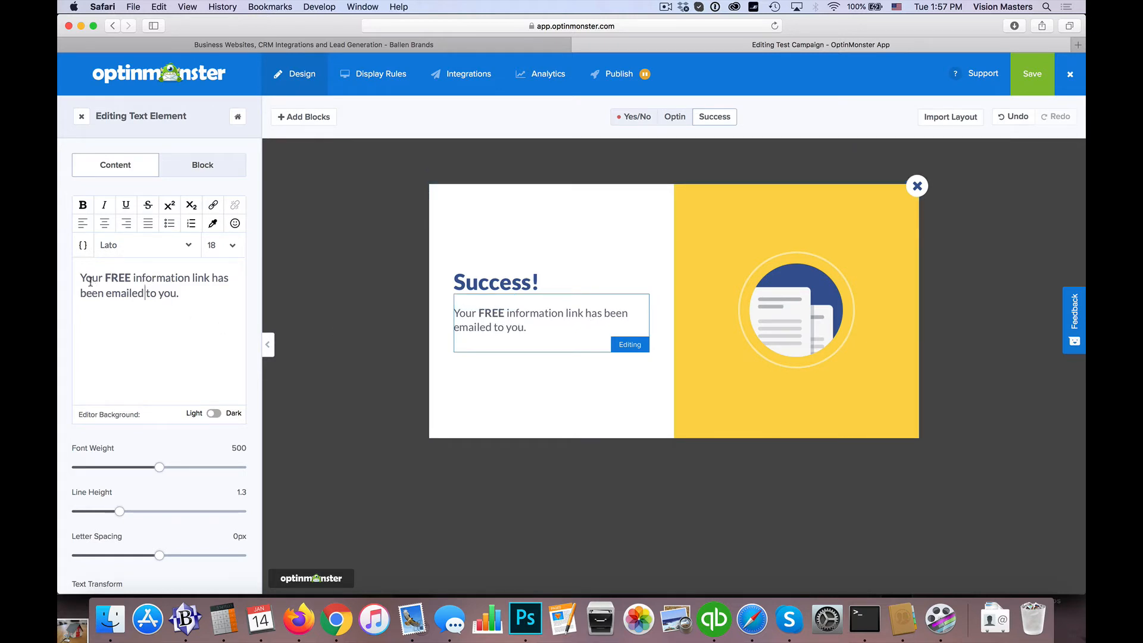
{"action": "type", "text": "Download y"}
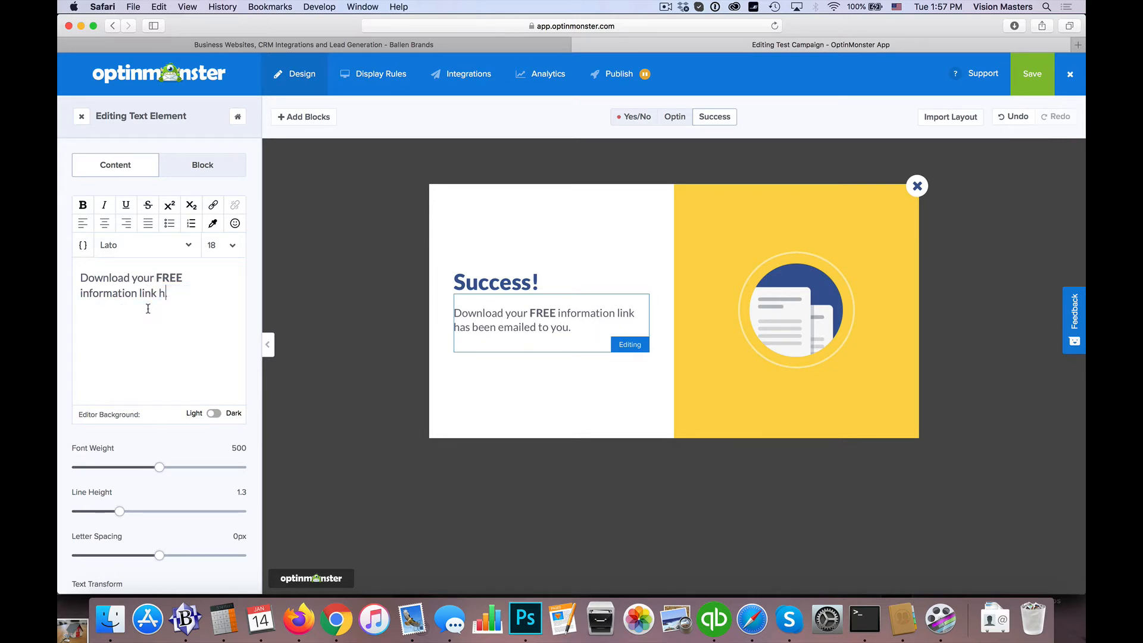
{"action": "type", "text": "ere"}
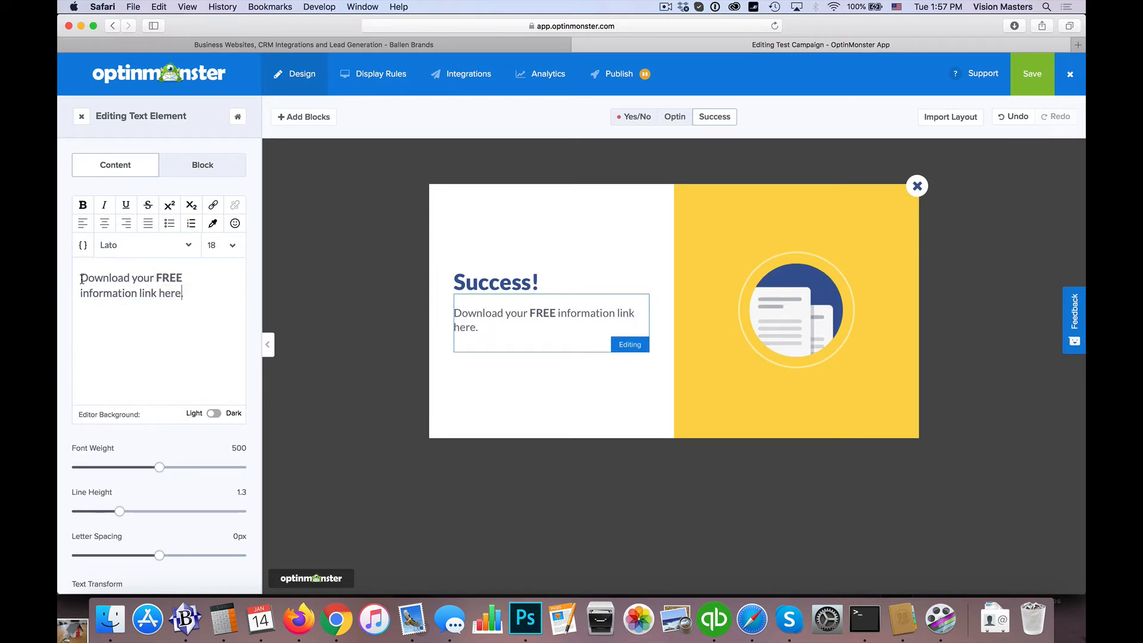
{"action": "triple_click", "coordinate": [130, 285]}
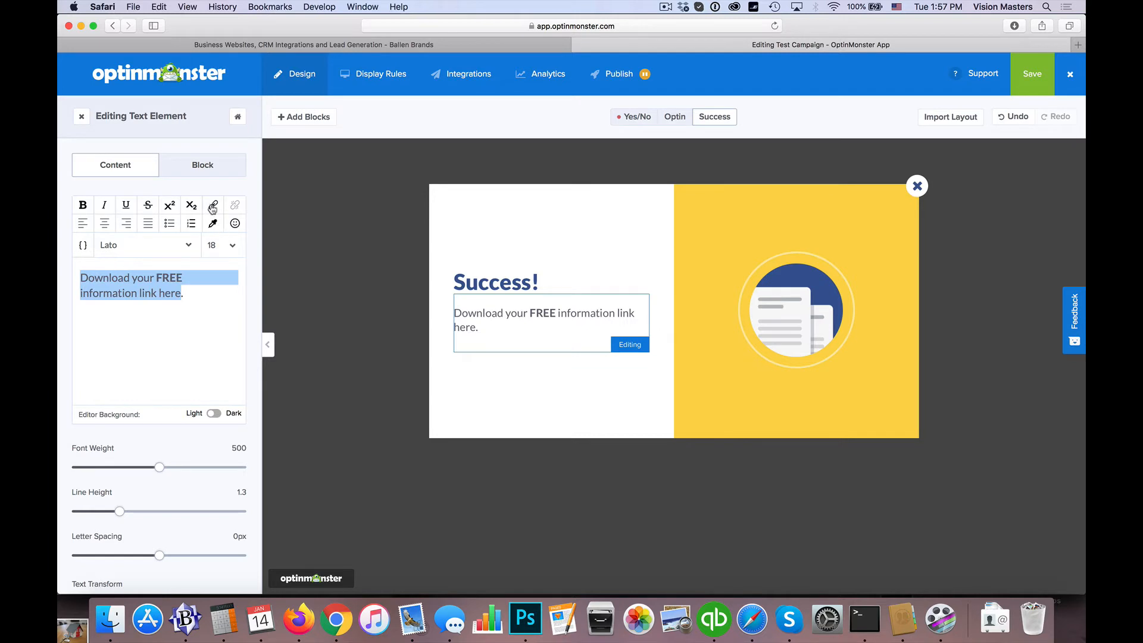
Link the success message to the ballenbrands.com download URL, opening in a new window.
{"action": "left_click", "coordinate": [214, 205]}
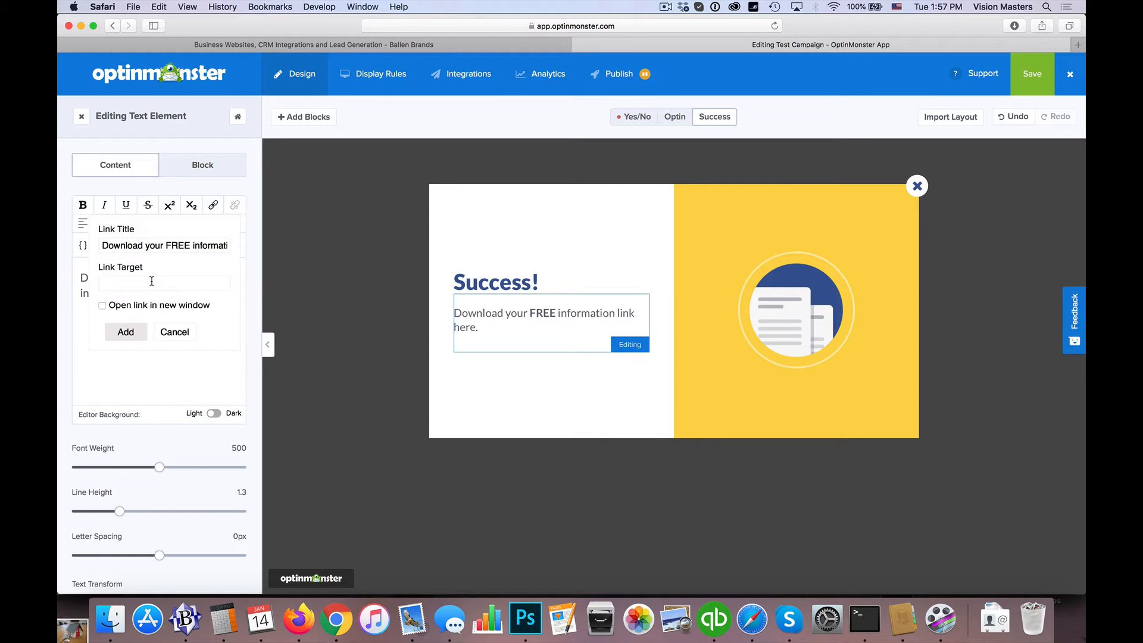
{"action": "type", "text": "https://ballenbrands.com/samp"}
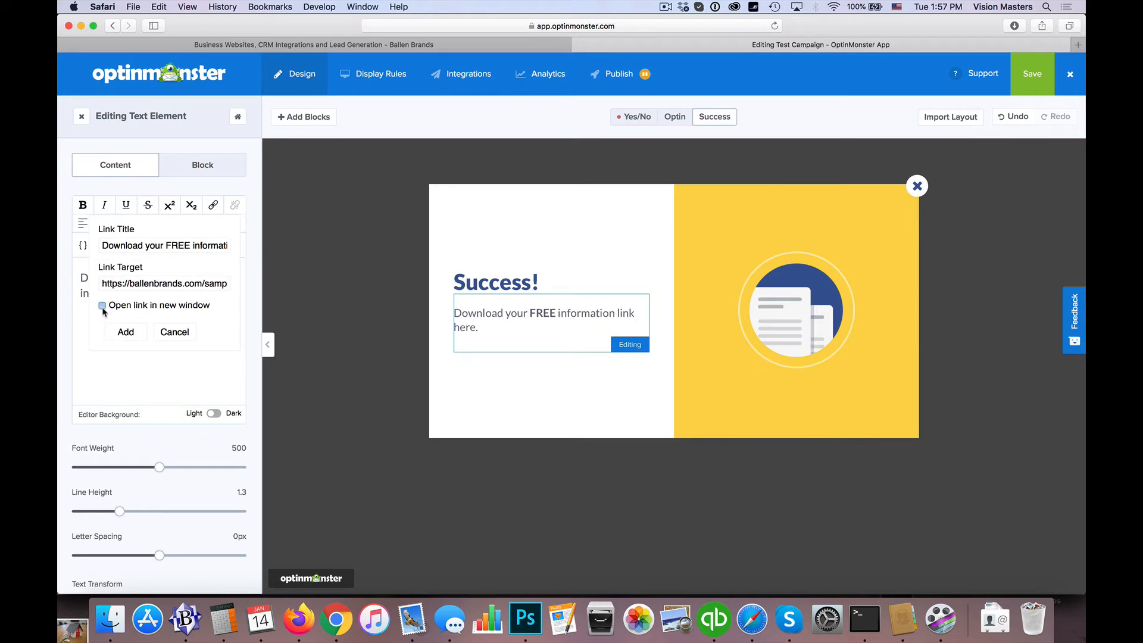
{"action": "left_click", "coordinate": [125, 331]}
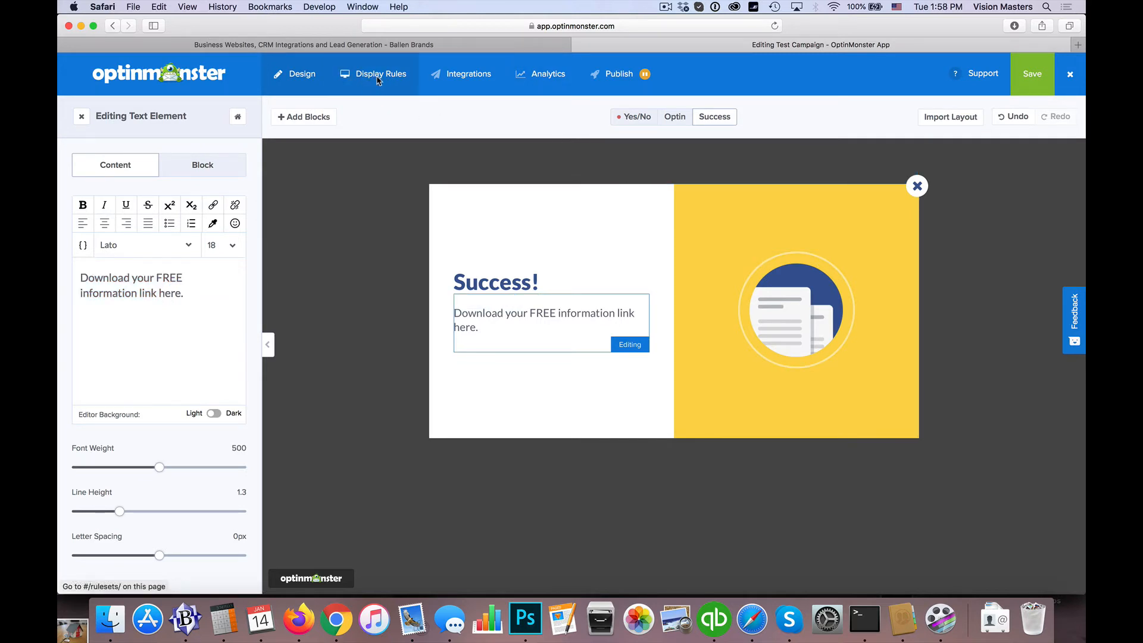
Inspect the time-on-page rule's type and operator options in Display Rules.
{"action": "left_click", "coordinate": [380, 73]}
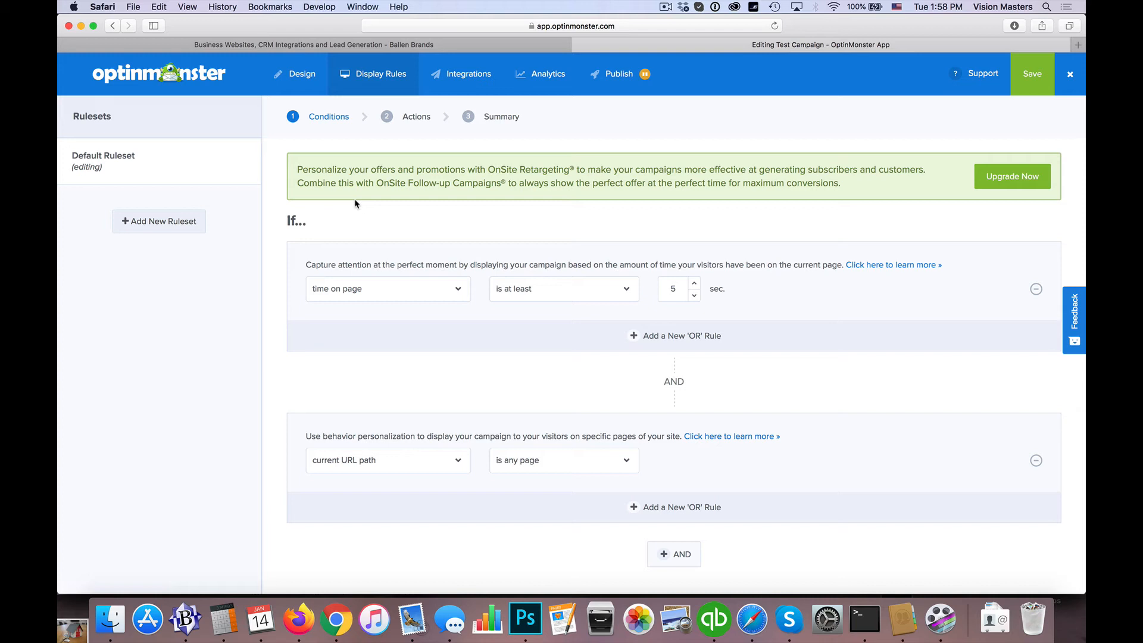
{"action": "mouse_move", "coordinate": [367, 296]}
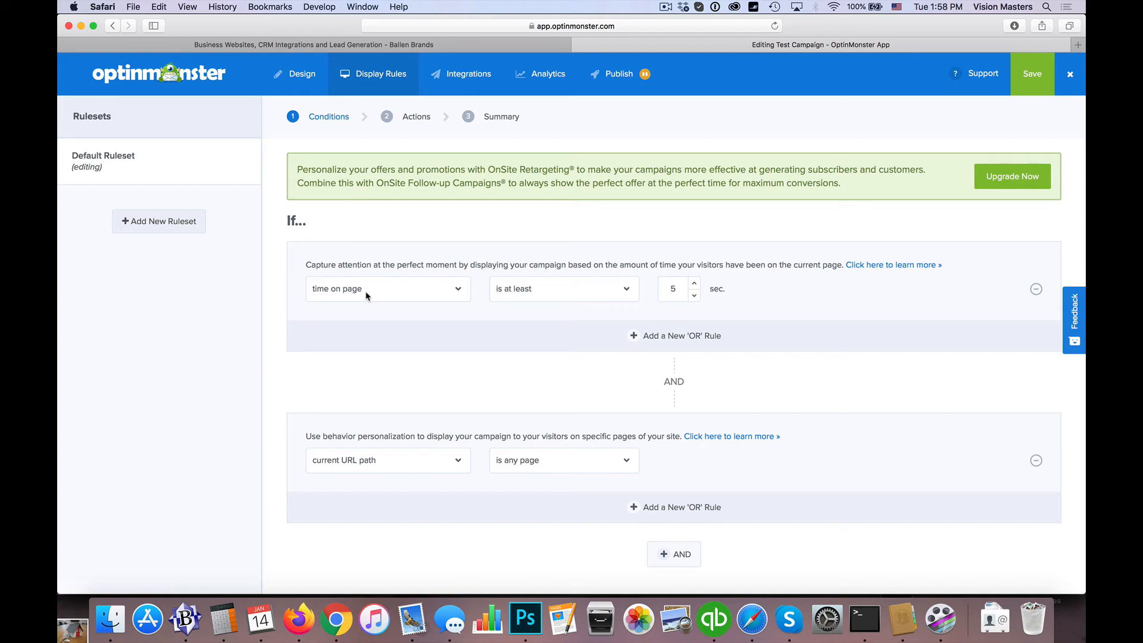
{"action": "mouse_move", "coordinate": [367, 292]}
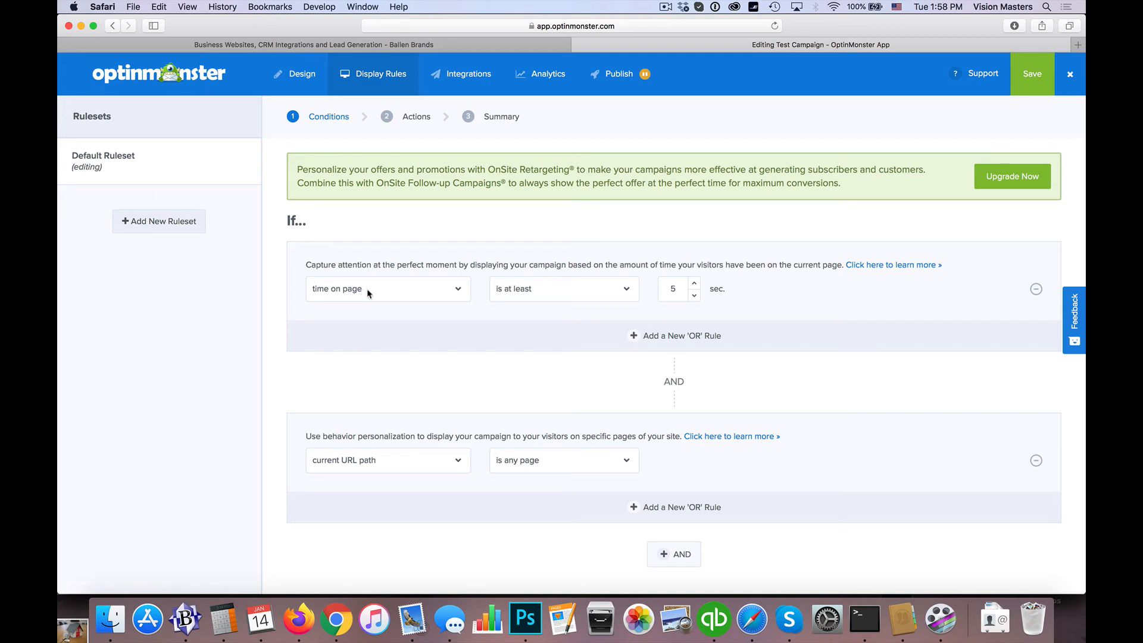
{"action": "left_click", "coordinate": [388, 289]}
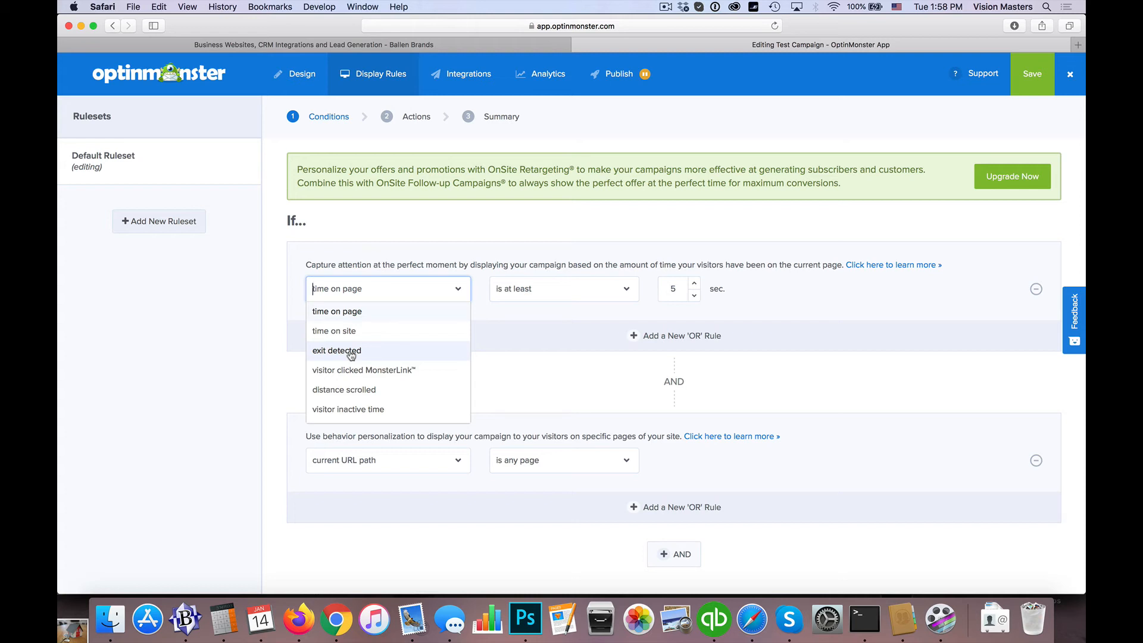
{"action": "mouse_move", "coordinate": [343, 389]}
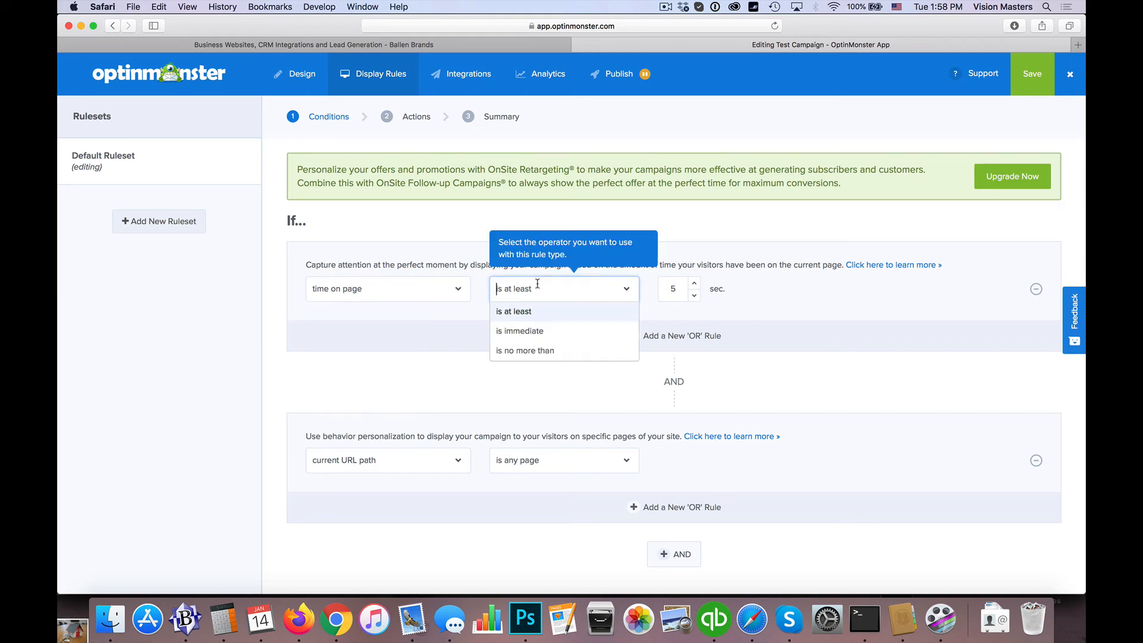
{"action": "left_click", "coordinate": [513, 311]}
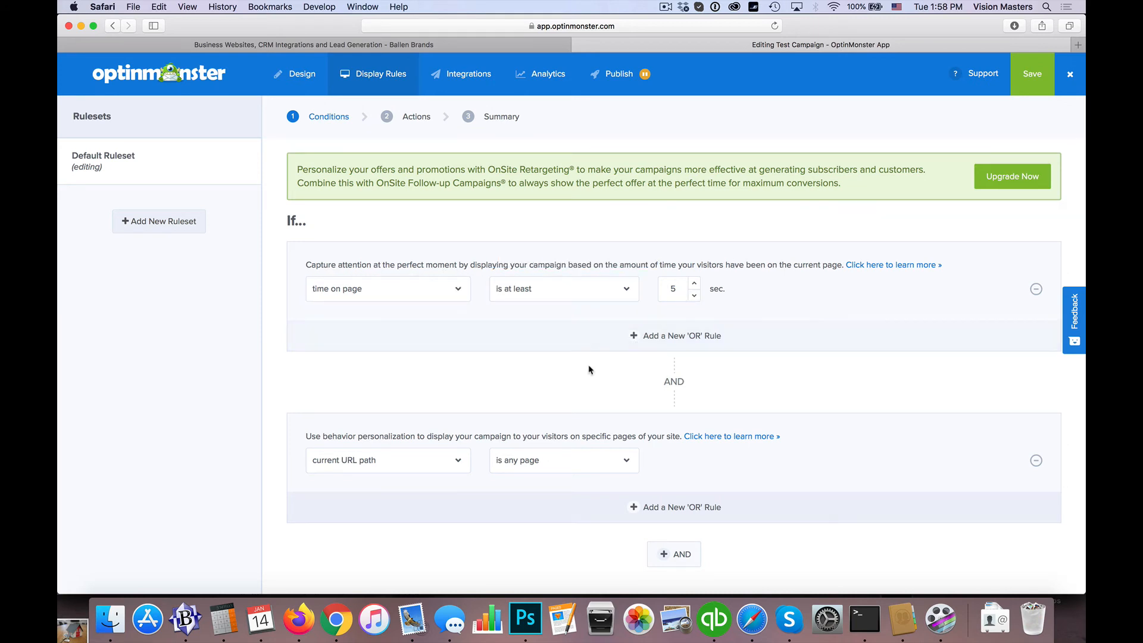
Change the second display condition to pages viewed is at least 2.
{"action": "scroll", "scroll_direction": "down", "scroll_amount": 3}
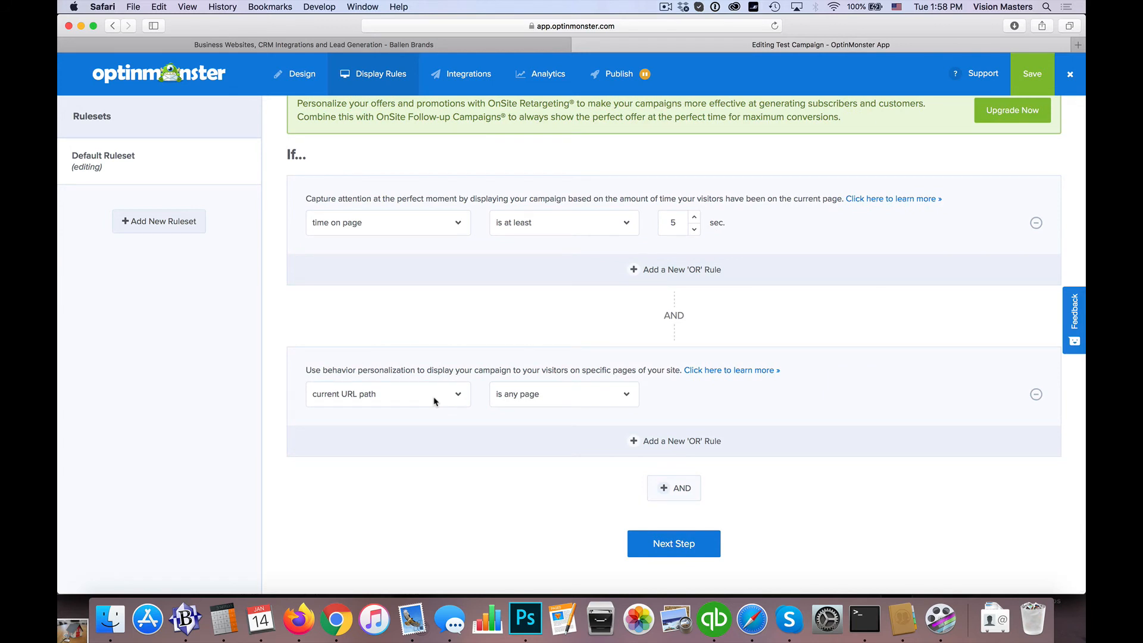
{"action": "left_click", "coordinate": [387, 393]}
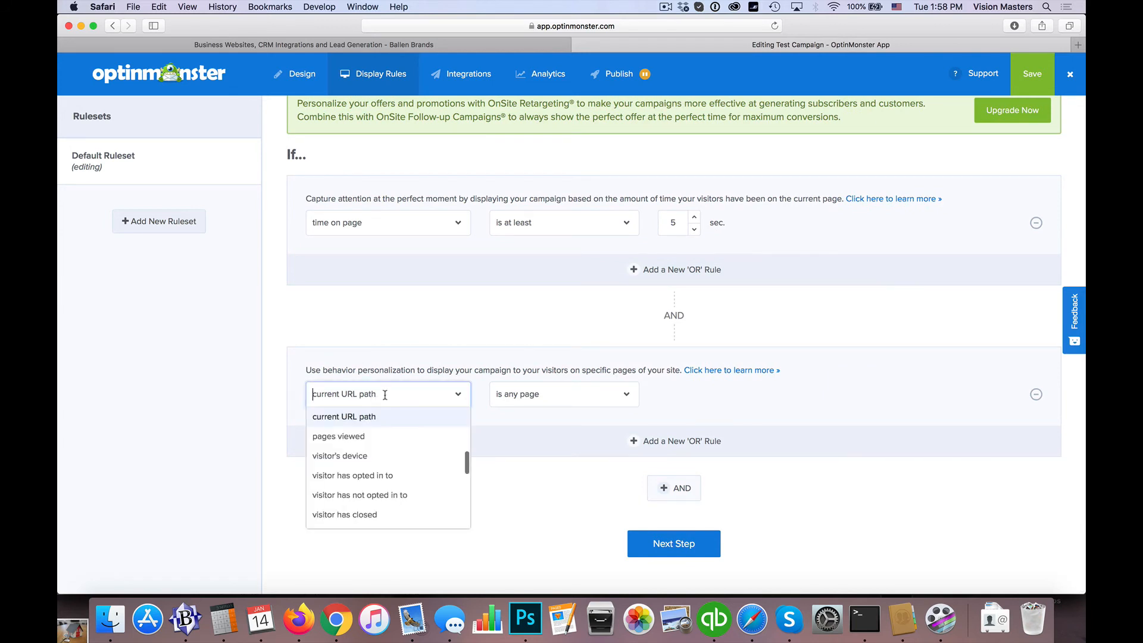
{"action": "mouse_move", "coordinate": [357, 435]}
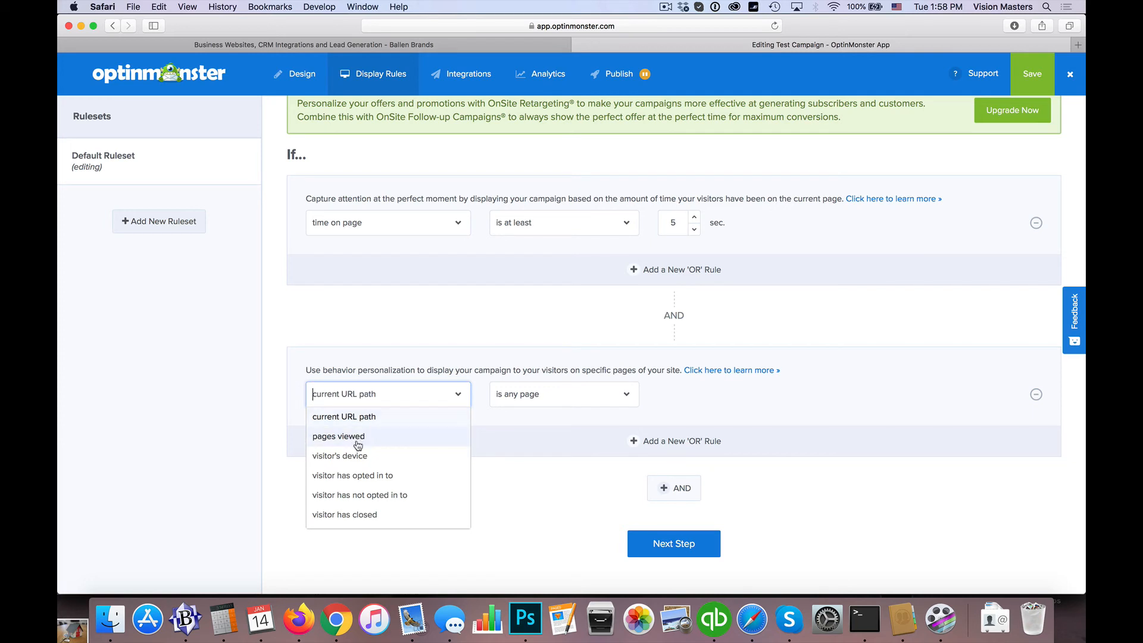
{"action": "mouse_move", "coordinate": [353, 416]}
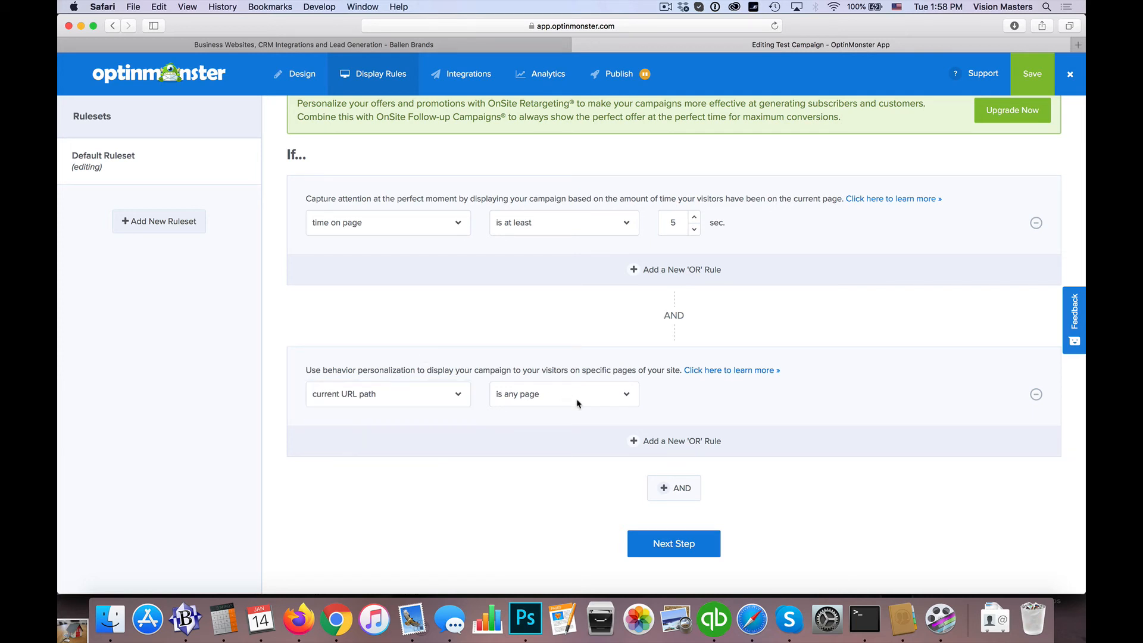
{"action": "left_click", "coordinate": [563, 393]}
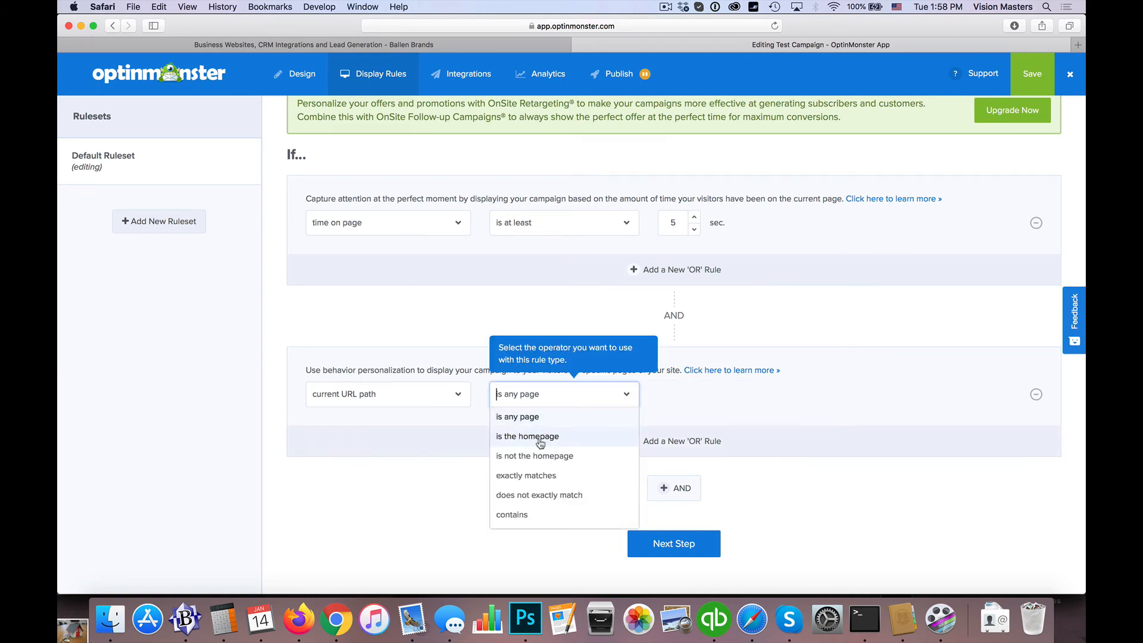
{"action": "mouse_move", "coordinate": [541, 443]}
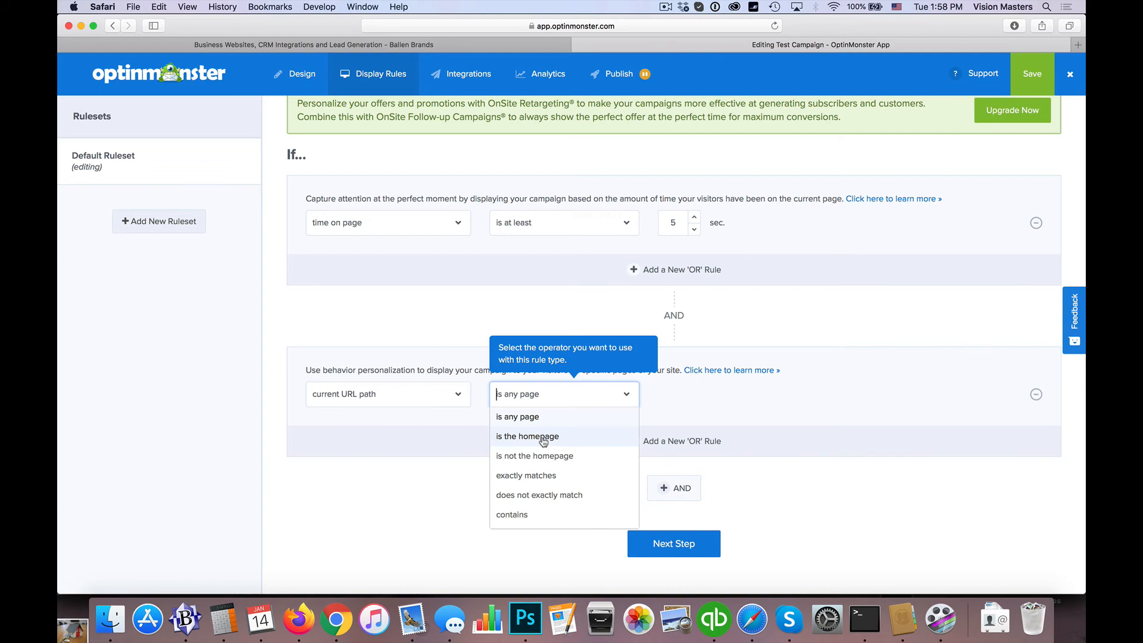
{"action": "left_click", "coordinate": [387, 394]}
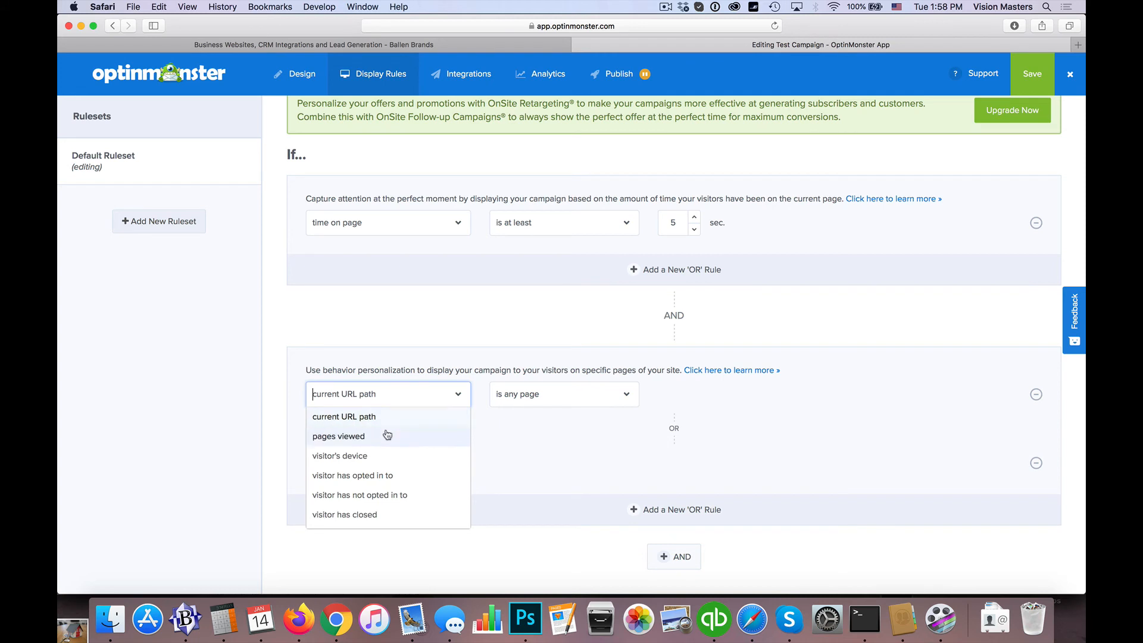
{"action": "left_click", "coordinate": [338, 435]}
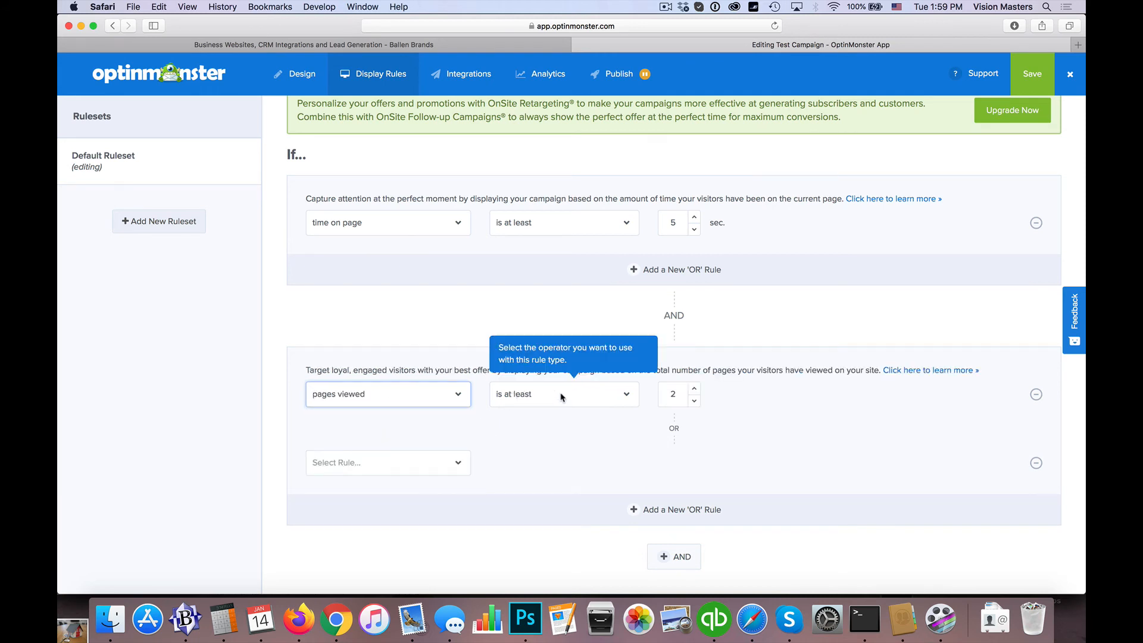
{"action": "left_click", "coordinate": [563, 393]}
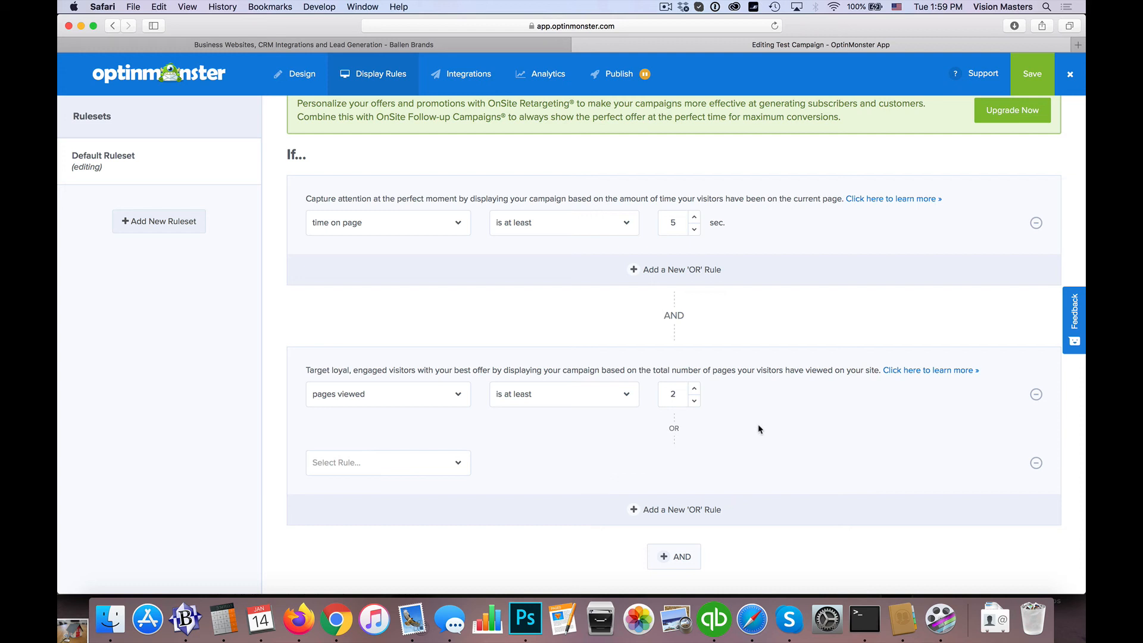
{"action": "scroll", "scroll_direction": "down", "scroll_amount": 3}
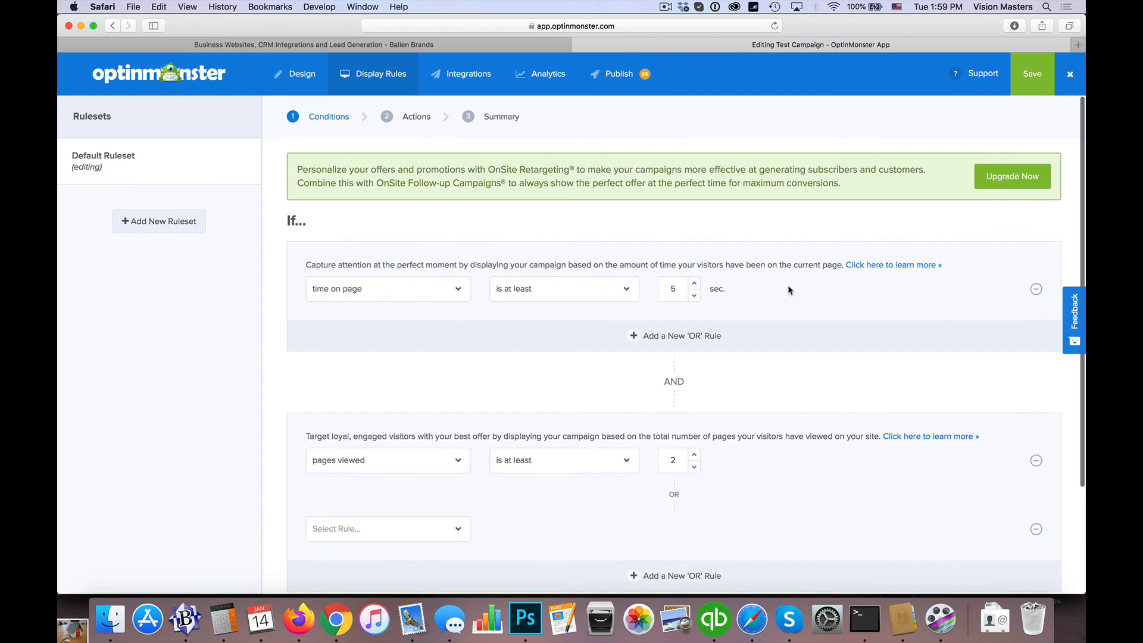
Advance past the Conditions and Actions steps to the ruleset summary.
{"action": "scroll", "scroll_direction": "down", "scroll_amount": 3}
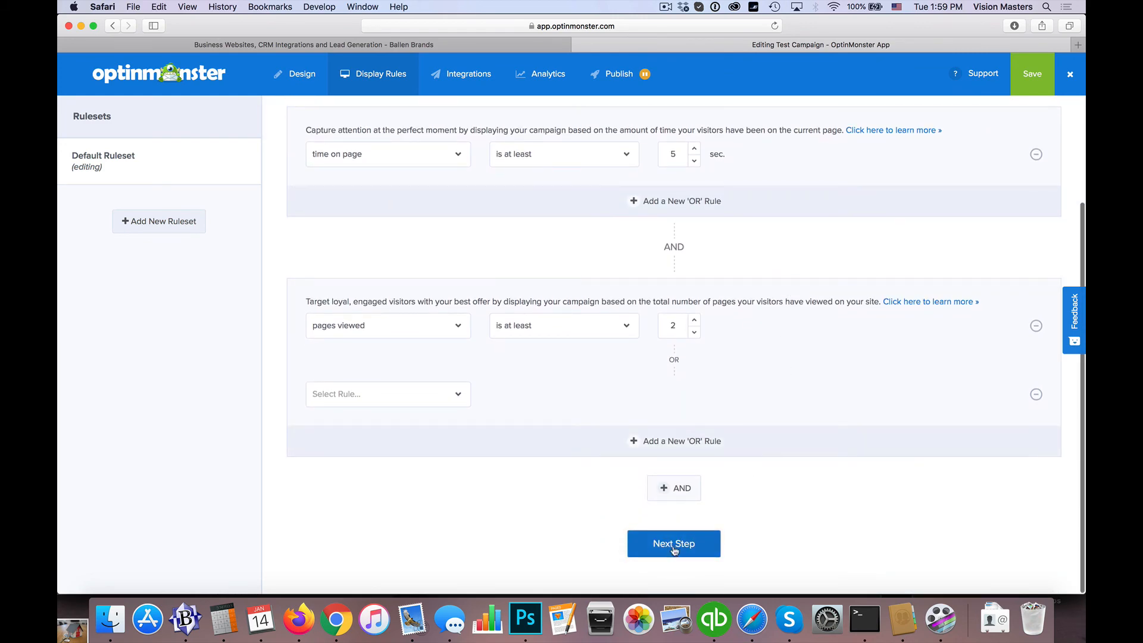
{"action": "left_click", "coordinate": [673, 543]}
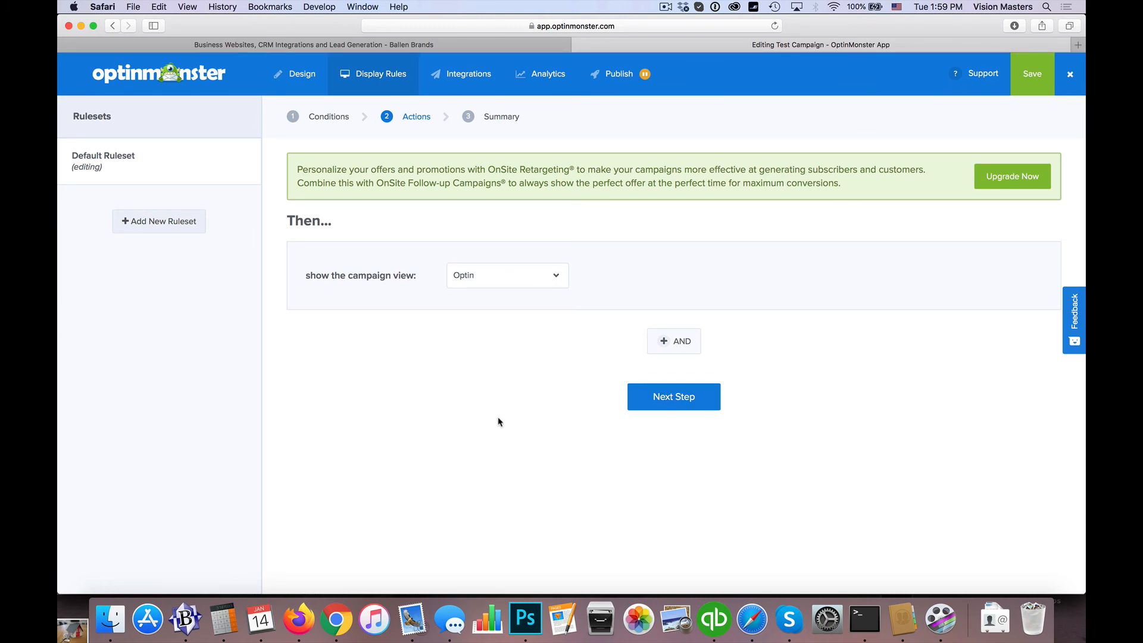
{"action": "mouse_move", "coordinate": [615, 434]}
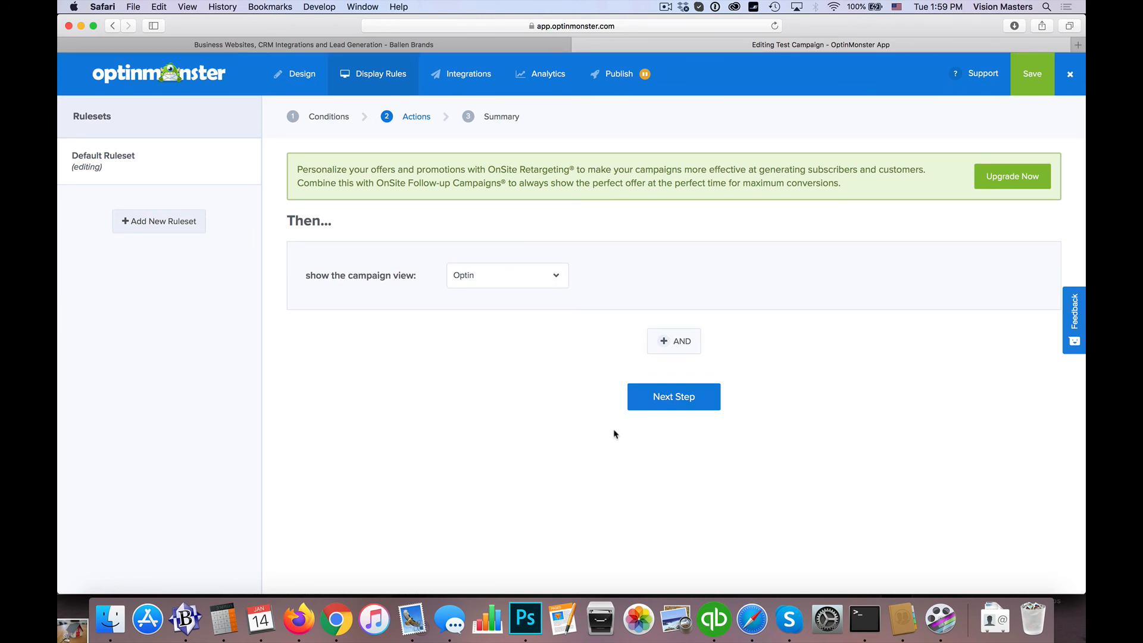
{"action": "left_click", "coordinate": [673, 396]}
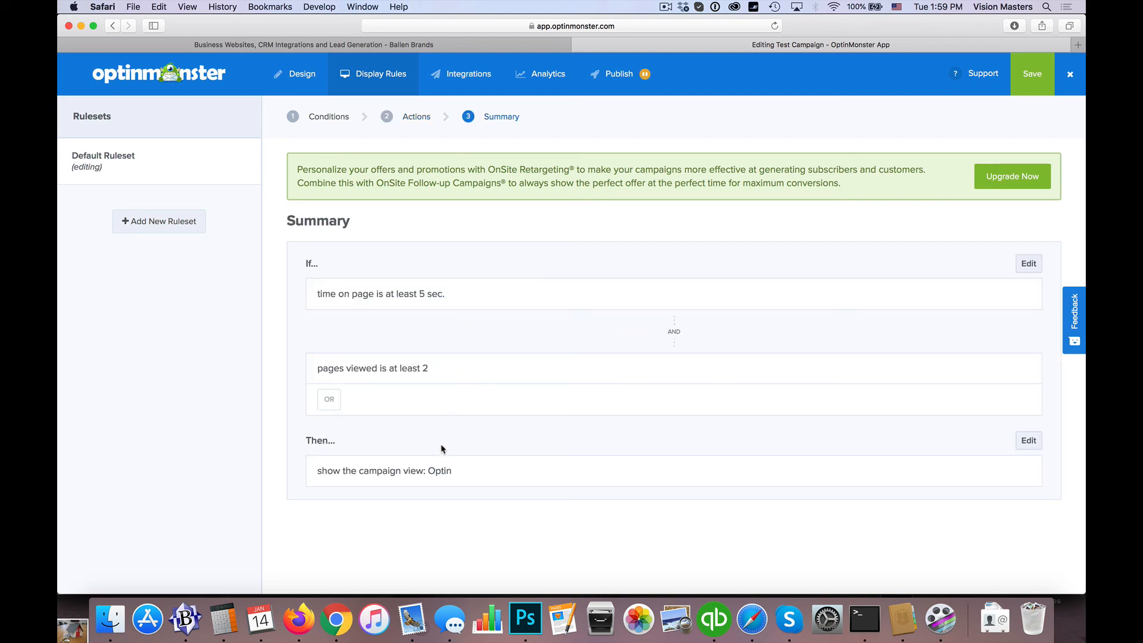
{"action": "mouse_move", "coordinate": [461, 74]}
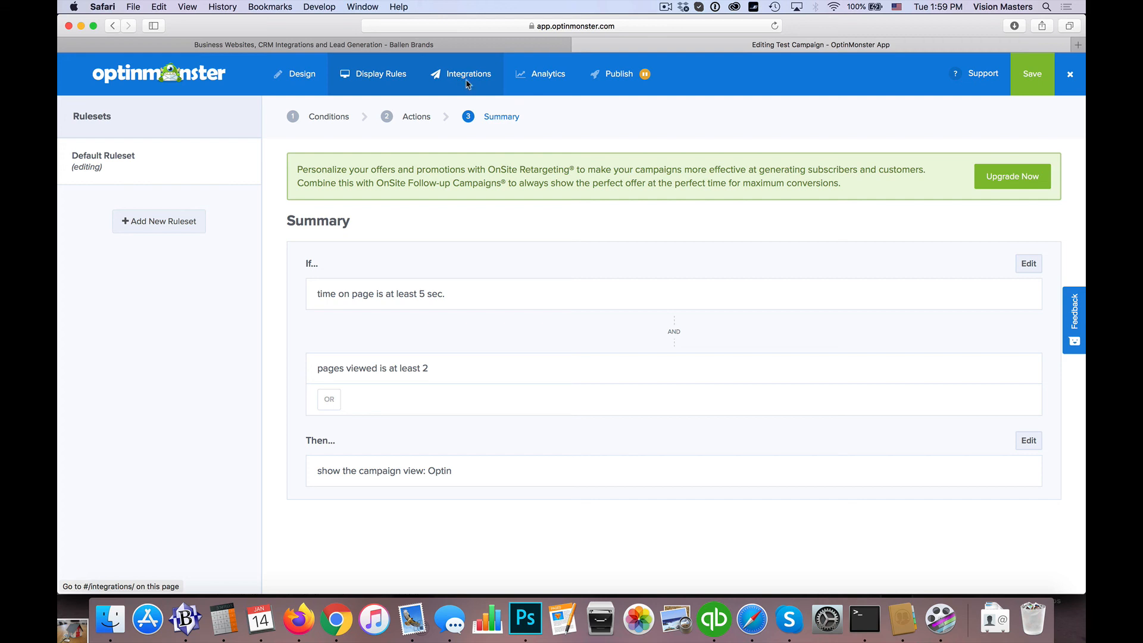
Browse the email provider options for a new integration, then cancel, keeping only Monster Leads.
{"action": "left_click", "coordinate": [467, 73]}
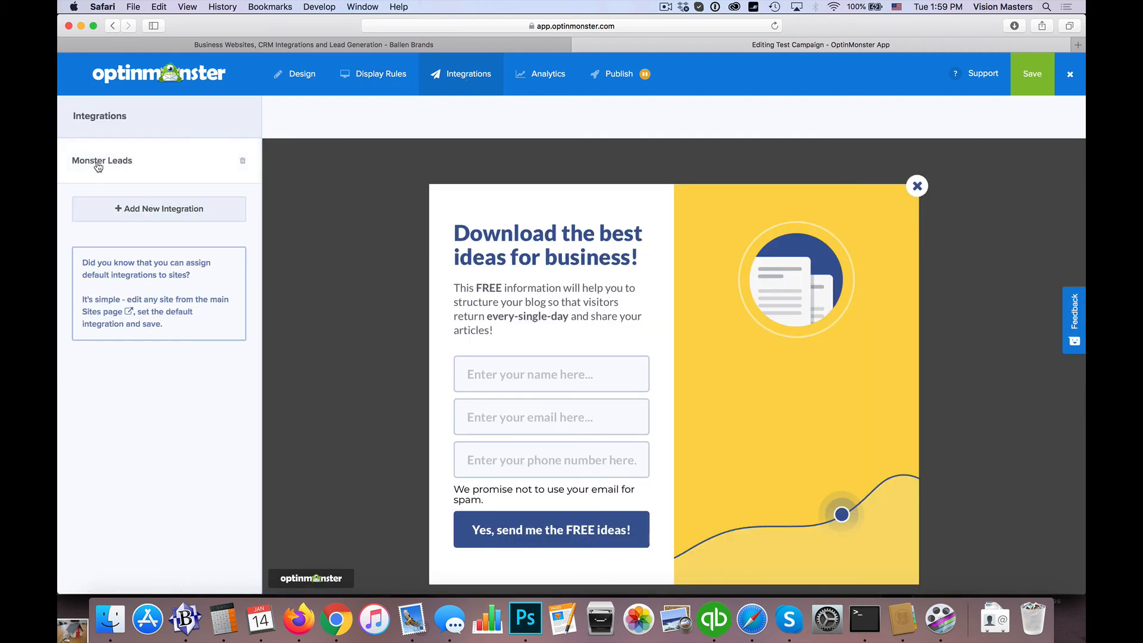
{"action": "left_click", "coordinate": [158, 208]}
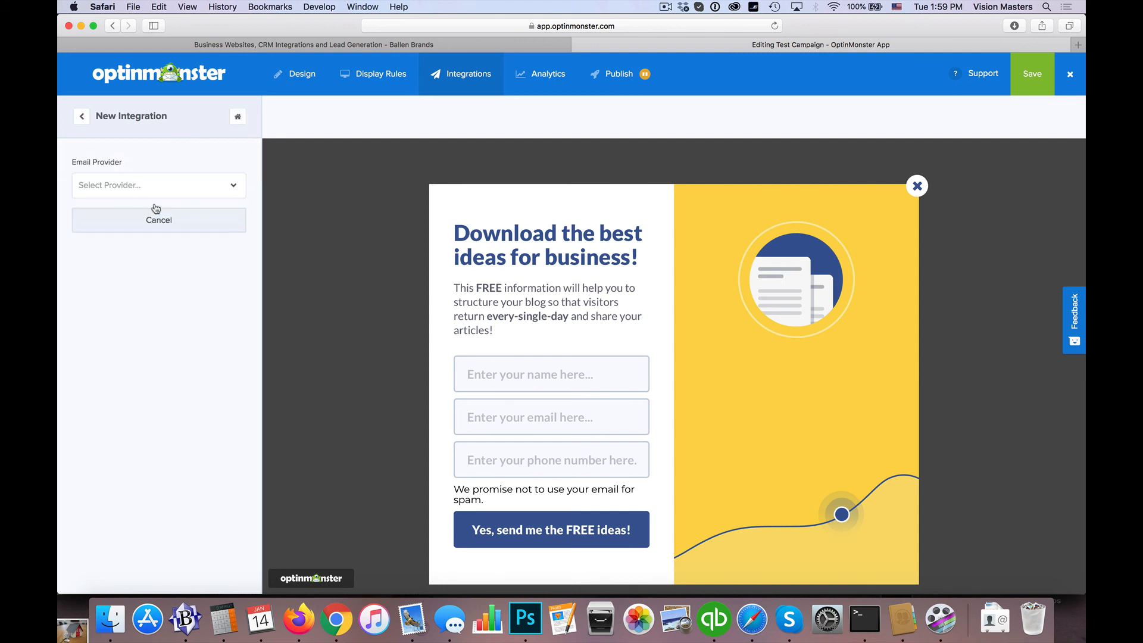
{"action": "left_click", "coordinate": [159, 185]}
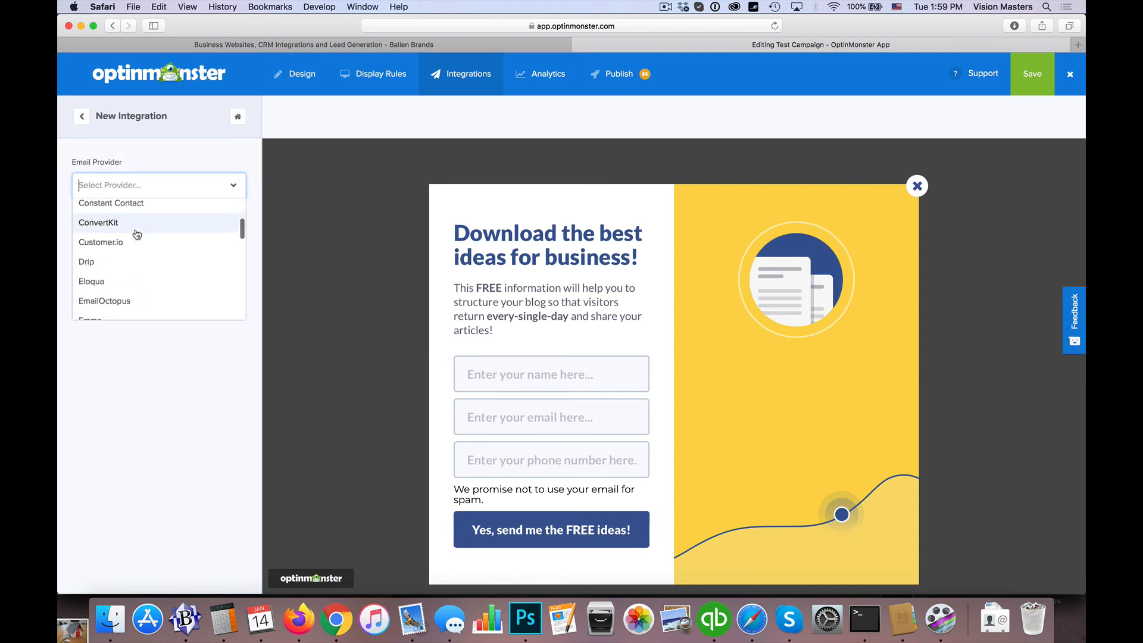
{"action": "scroll", "scroll_direction": "down", "scroll_amount": 3}
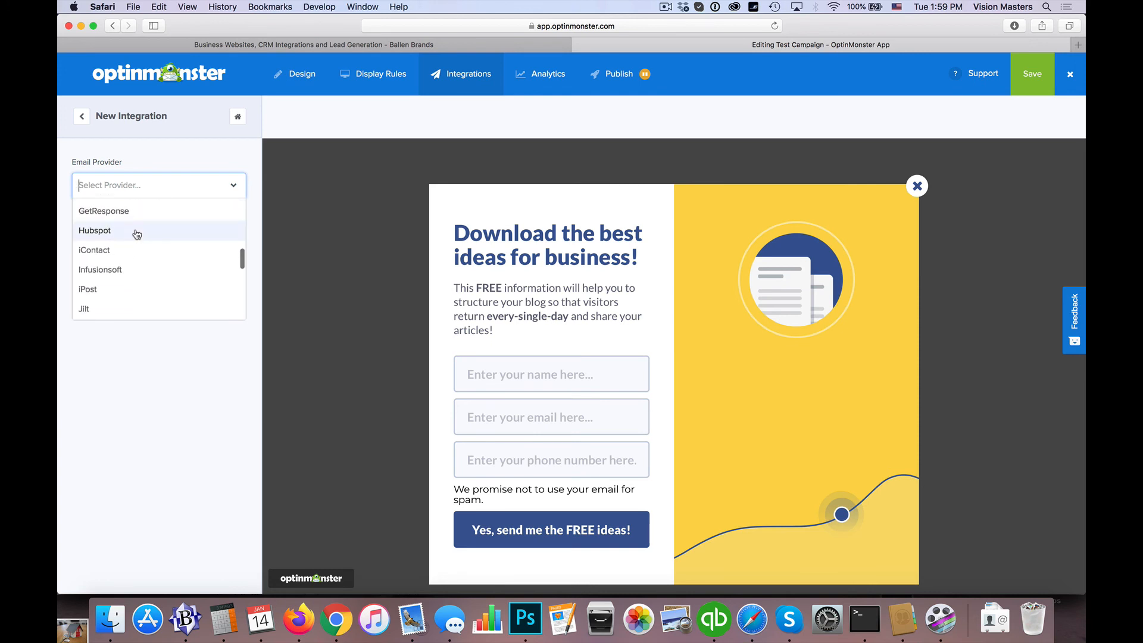
{"action": "scroll", "scroll_direction": "down", "scroll_amount": 3}
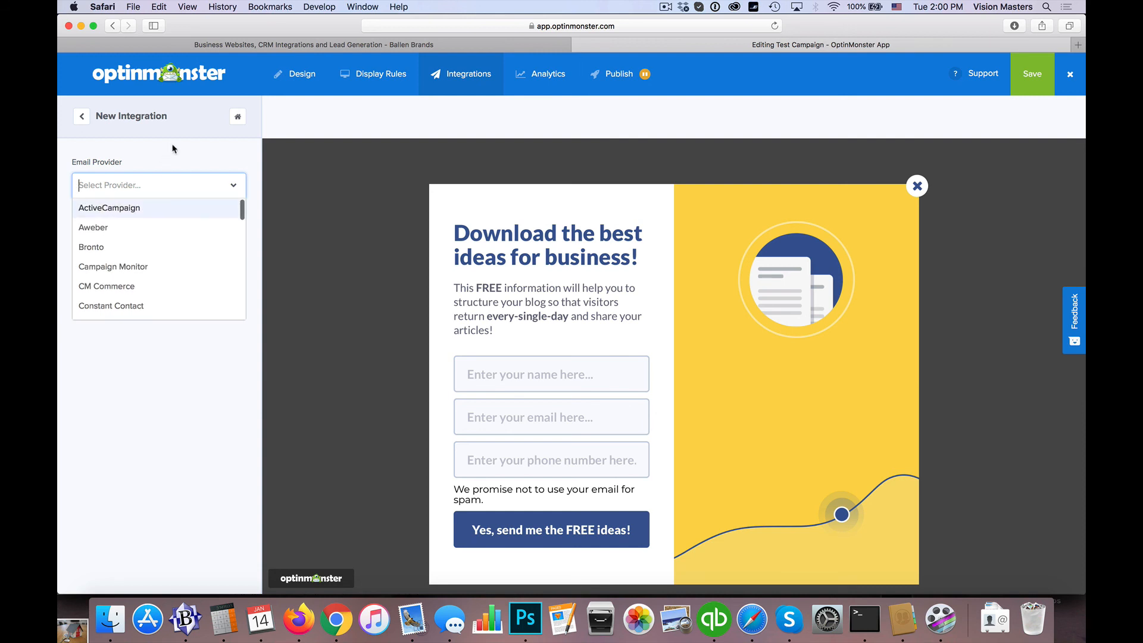
{"action": "left_click", "coordinate": [81, 116]}
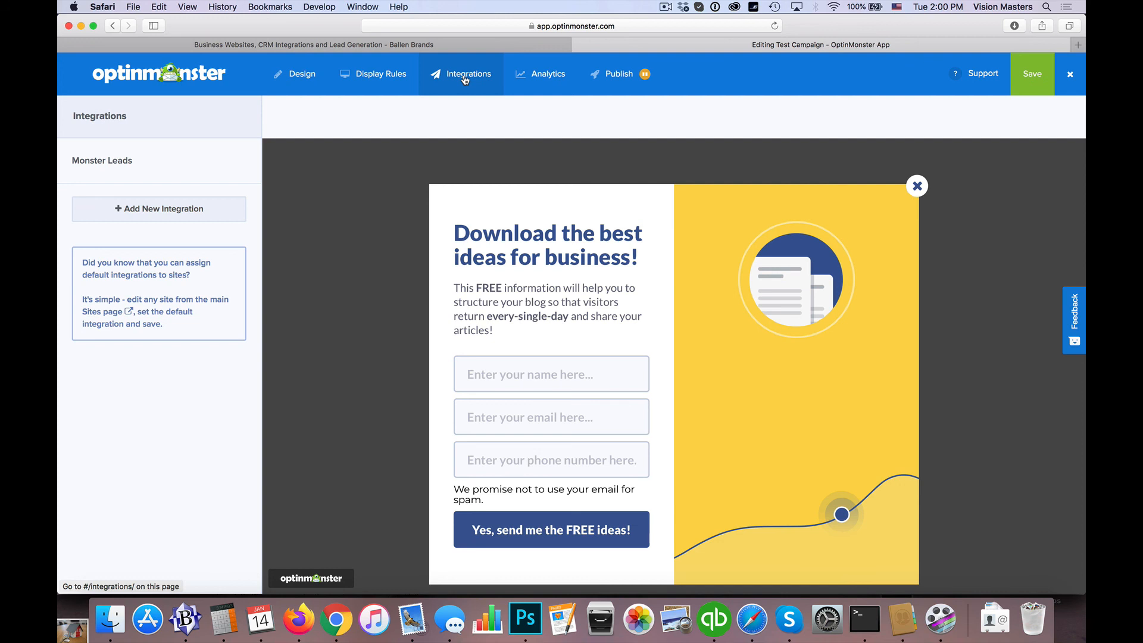
Open Test Campaign's Analytics page, showing Google Analytics as a non-active connection.
{"action": "left_click", "coordinate": [549, 74]}
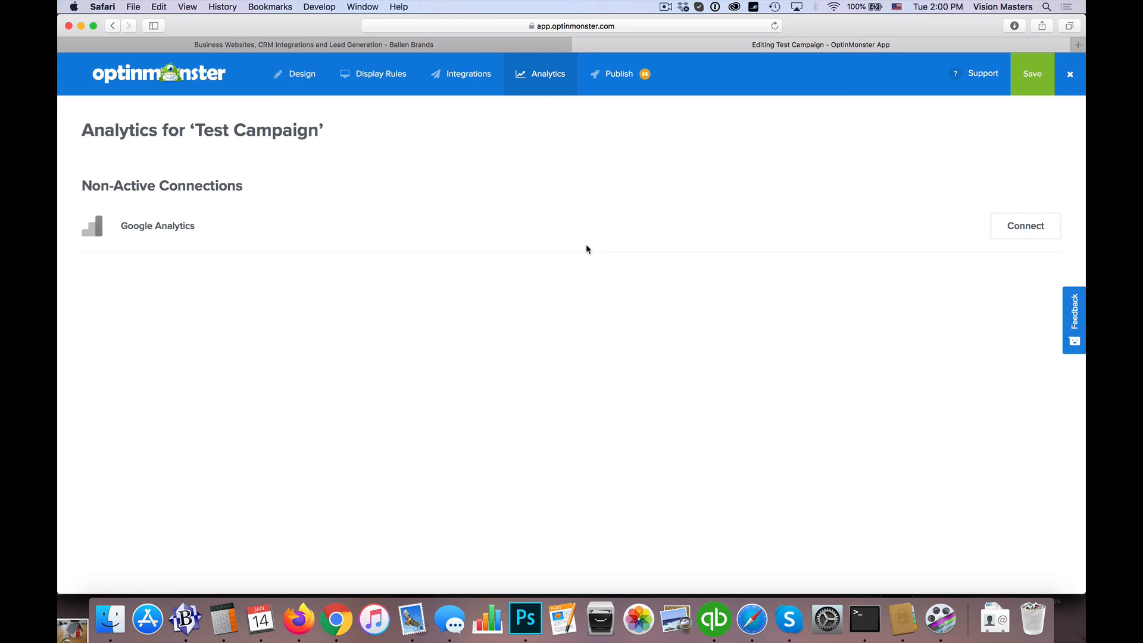
{"action": "mouse_move", "coordinate": [189, 85]}
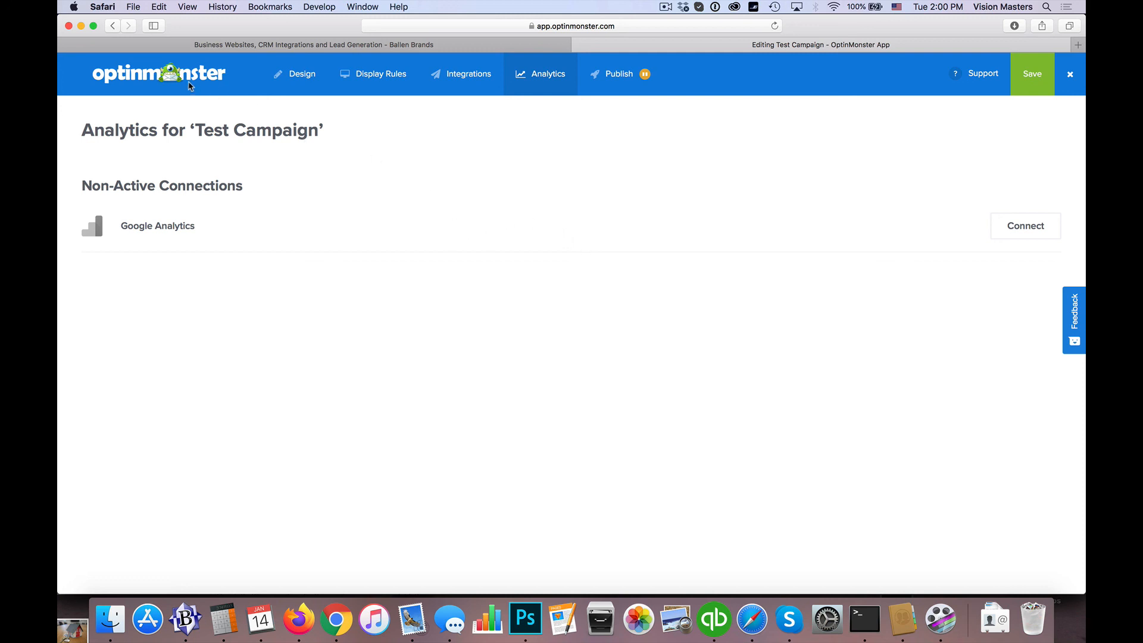
{"action": "mouse_move", "coordinate": [582, 277]}
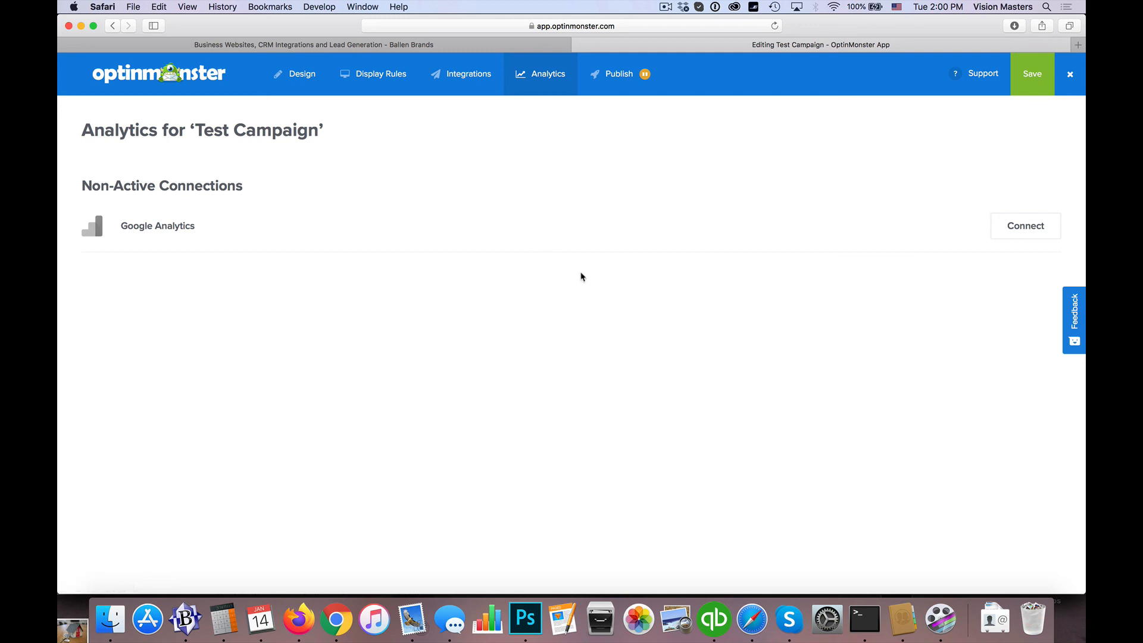
{"action": "mouse_move", "coordinate": [619, 74]}
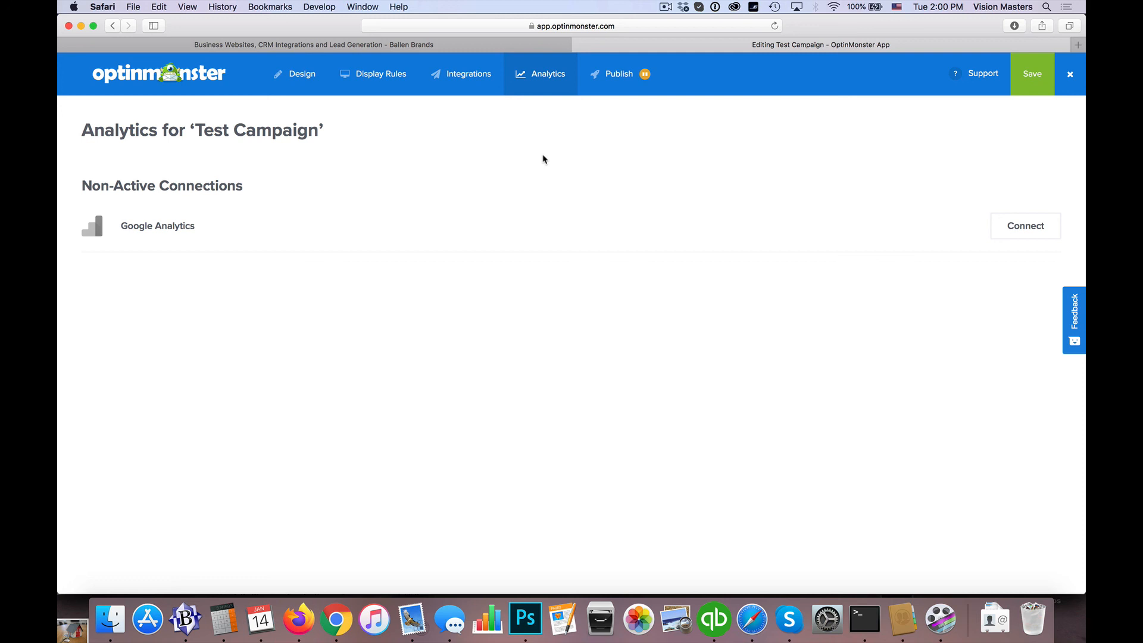
{"action": "mouse_move", "coordinate": [527, 182]}
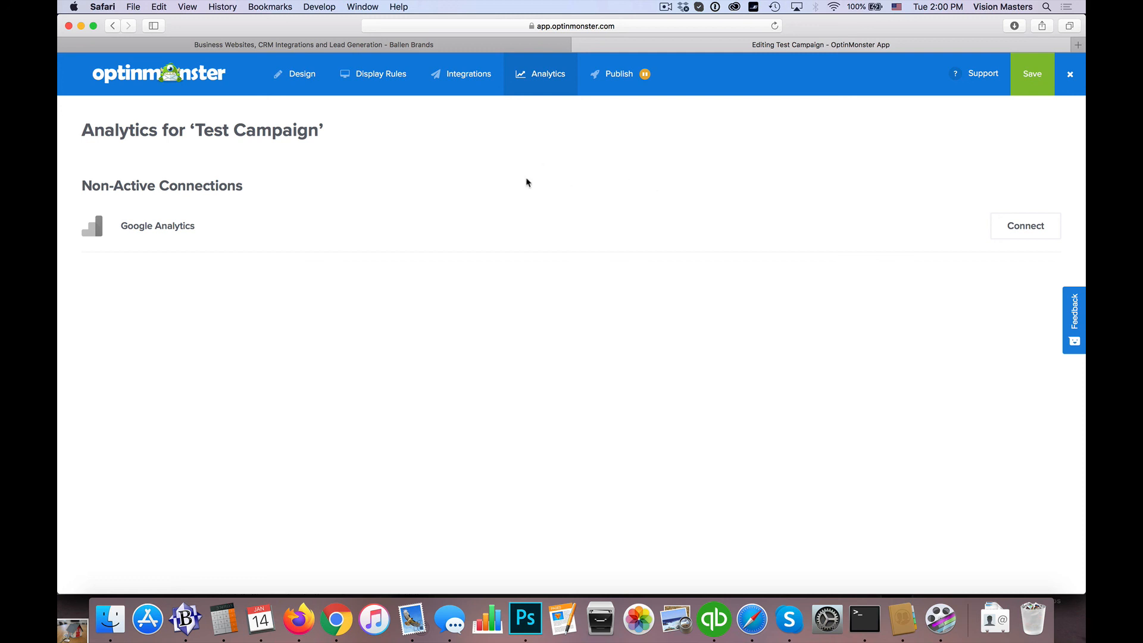
{"action": "mouse_move", "coordinate": [630, 153]}
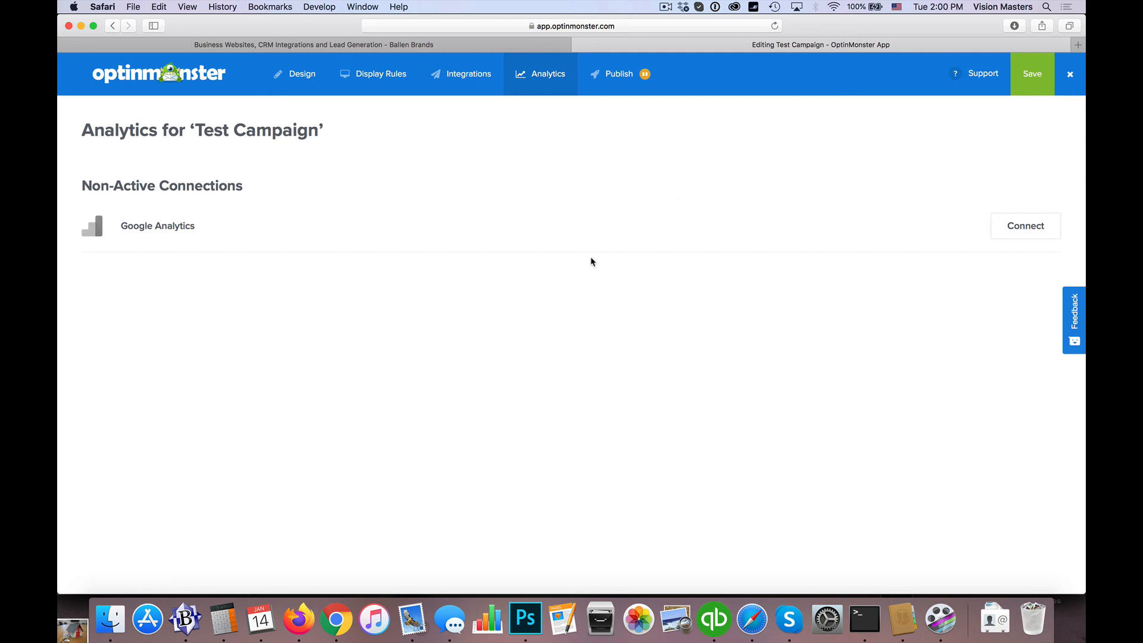
{"action": "mouse_move", "coordinate": [571, 249]}
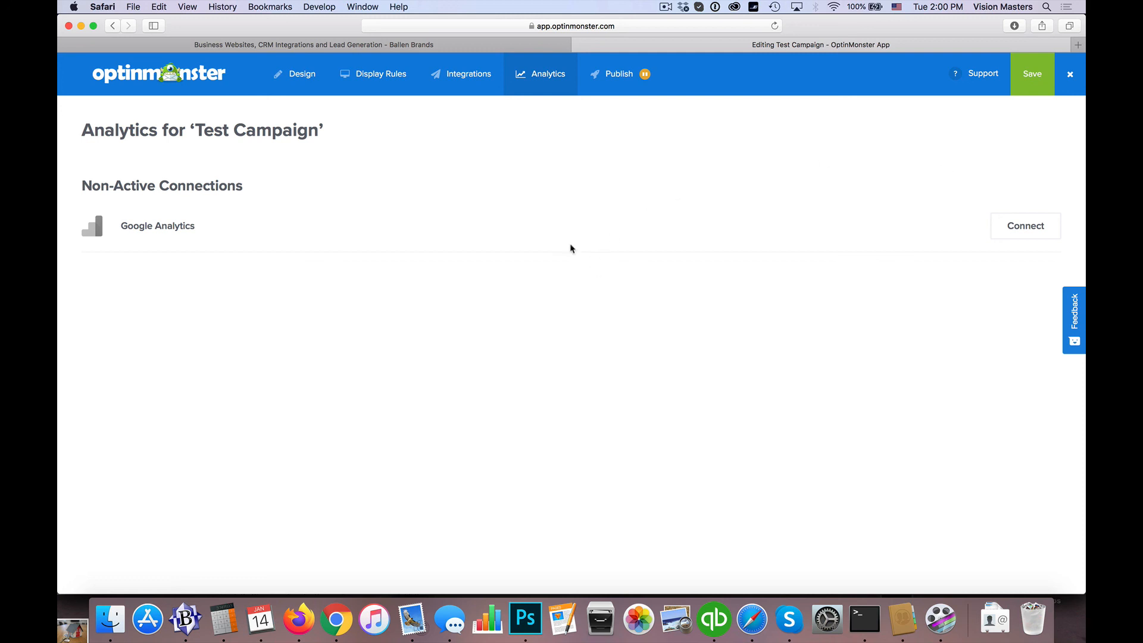
{"action": "mouse_move", "coordinate": [727, 201]}
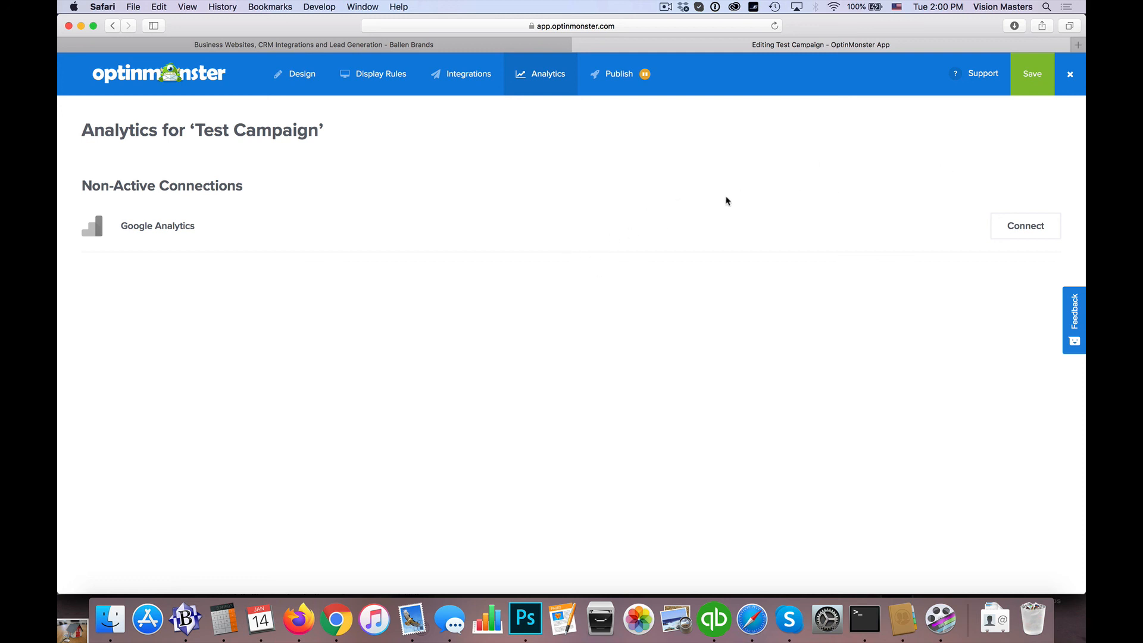